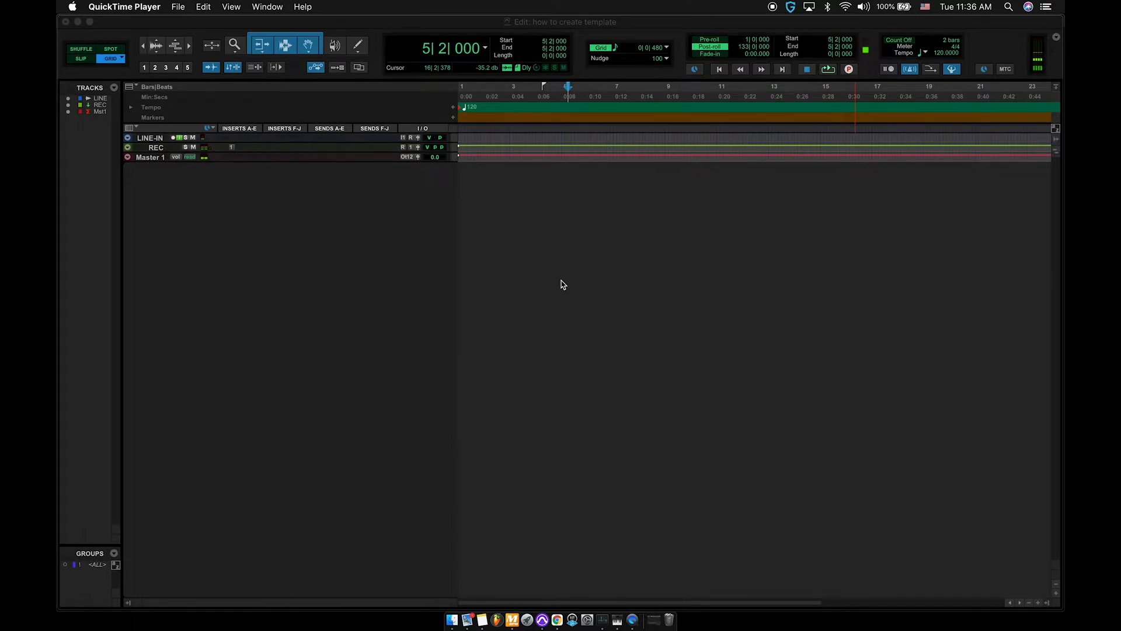
mouse_move(161, 35)
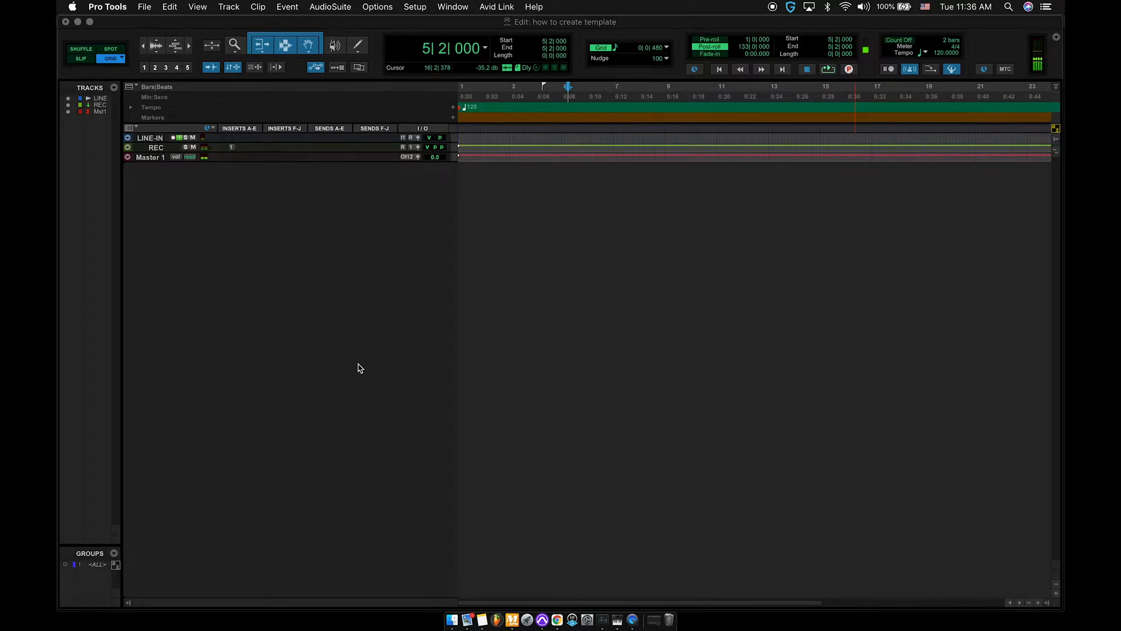
- In the New Tracks dialog, set a stereo audio track named INSTRUMENTAL
click(229, 7)
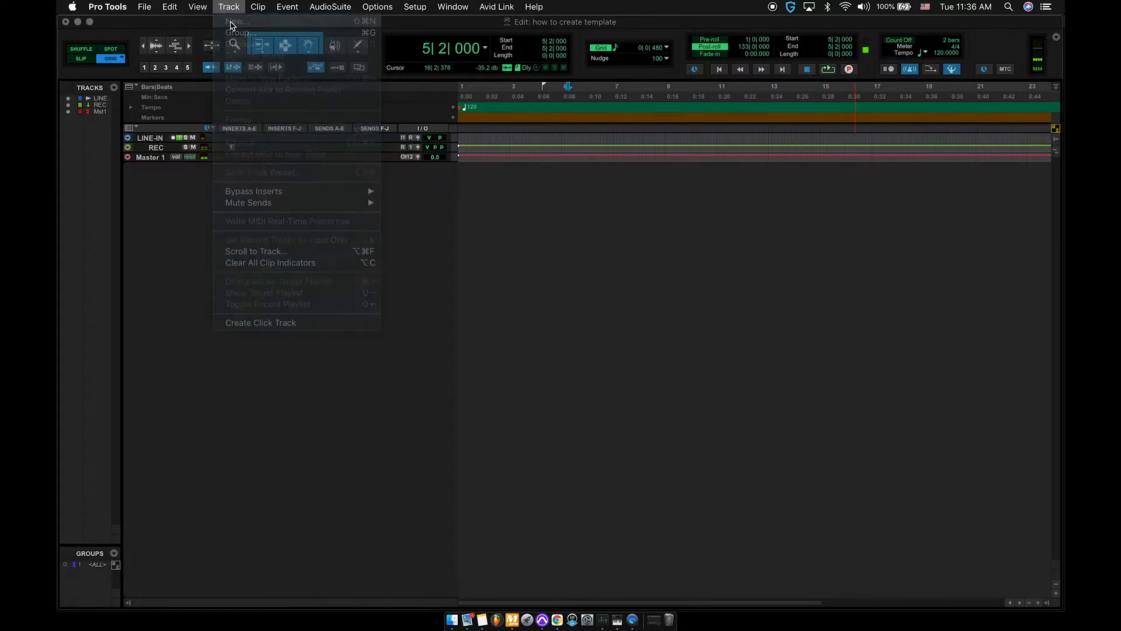
click(236, 21)
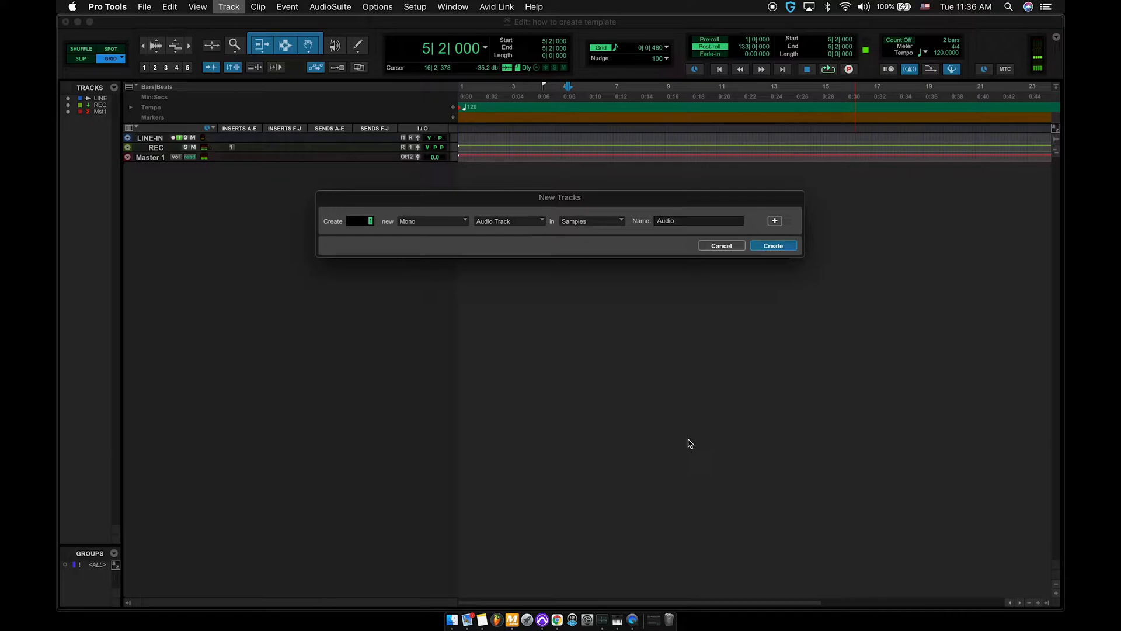
click(432, 221)
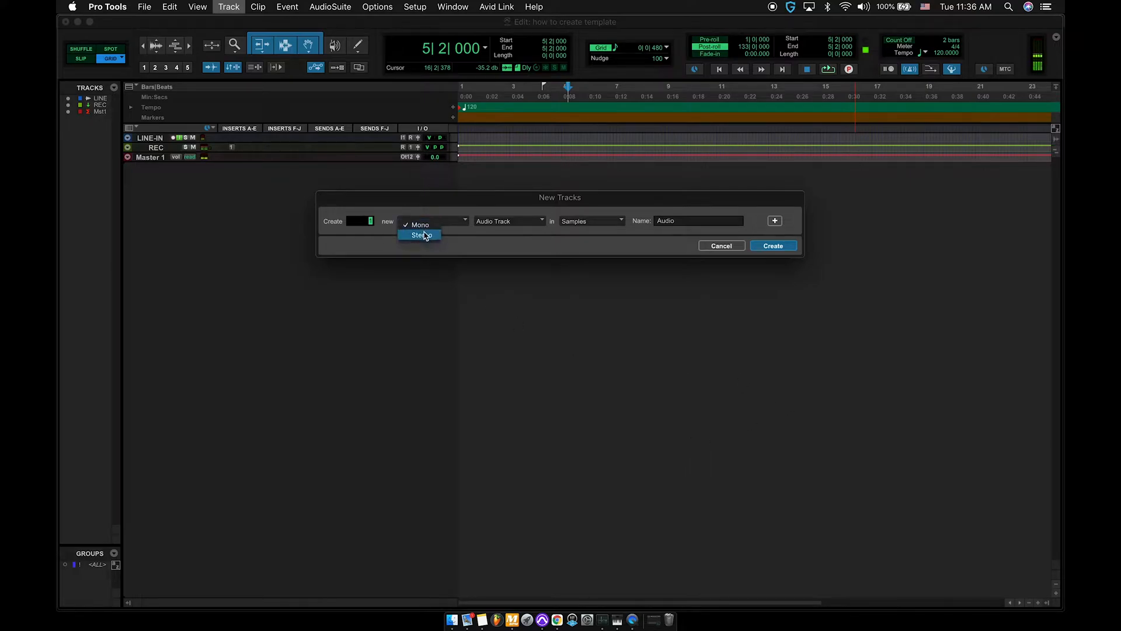
click(421, 234)
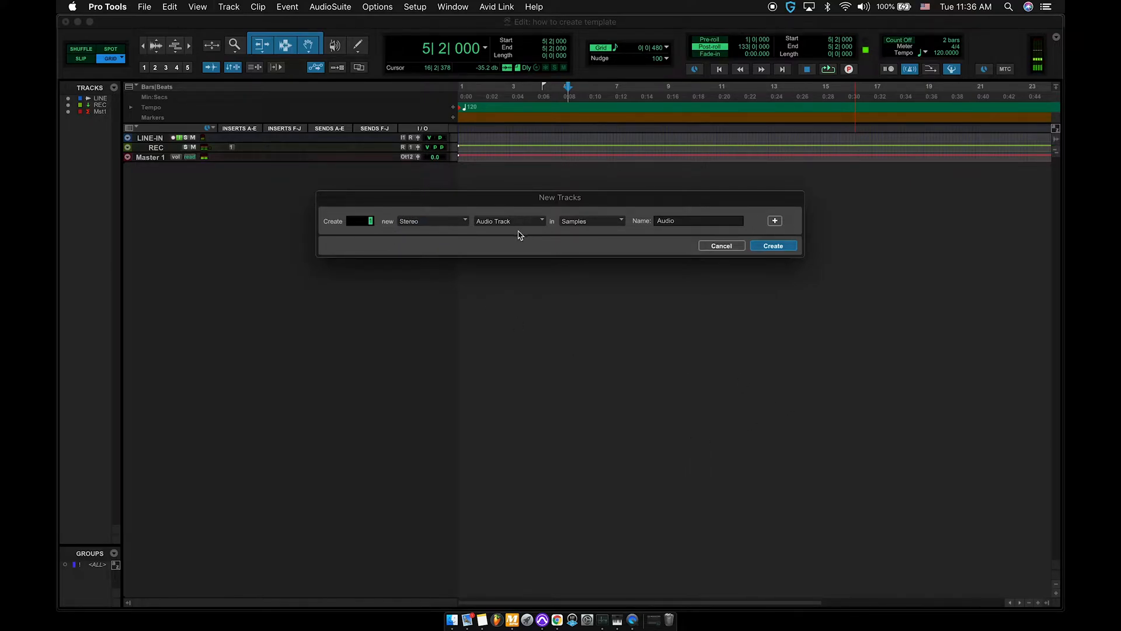
text(INSTRUMENR)
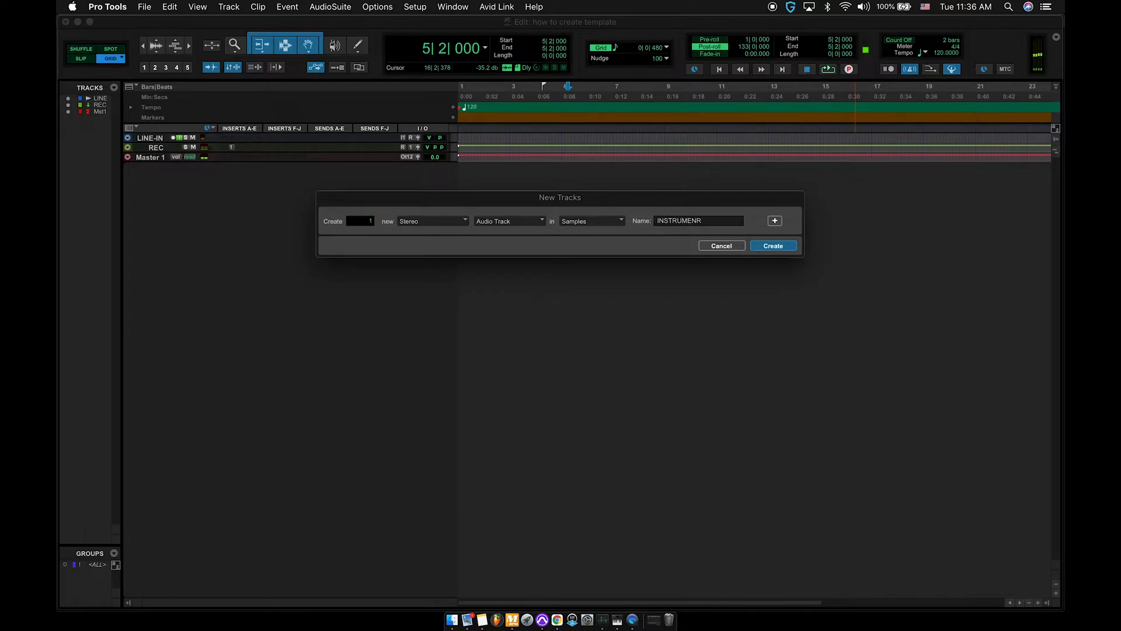
text(INSTRUMENTAL)
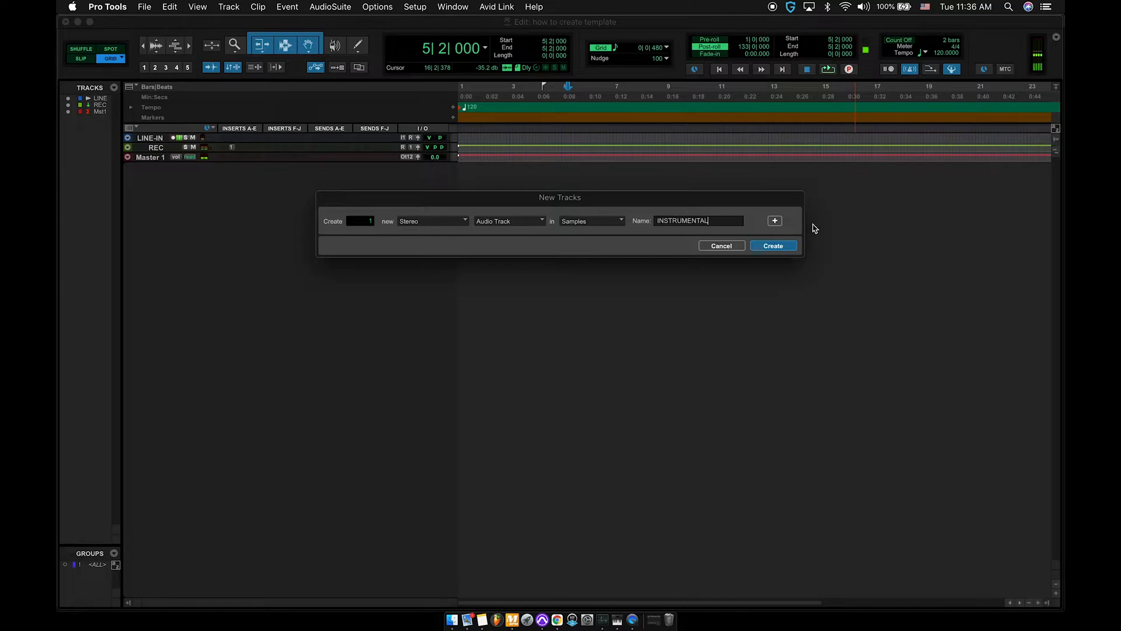
mouse_move(774, 220)
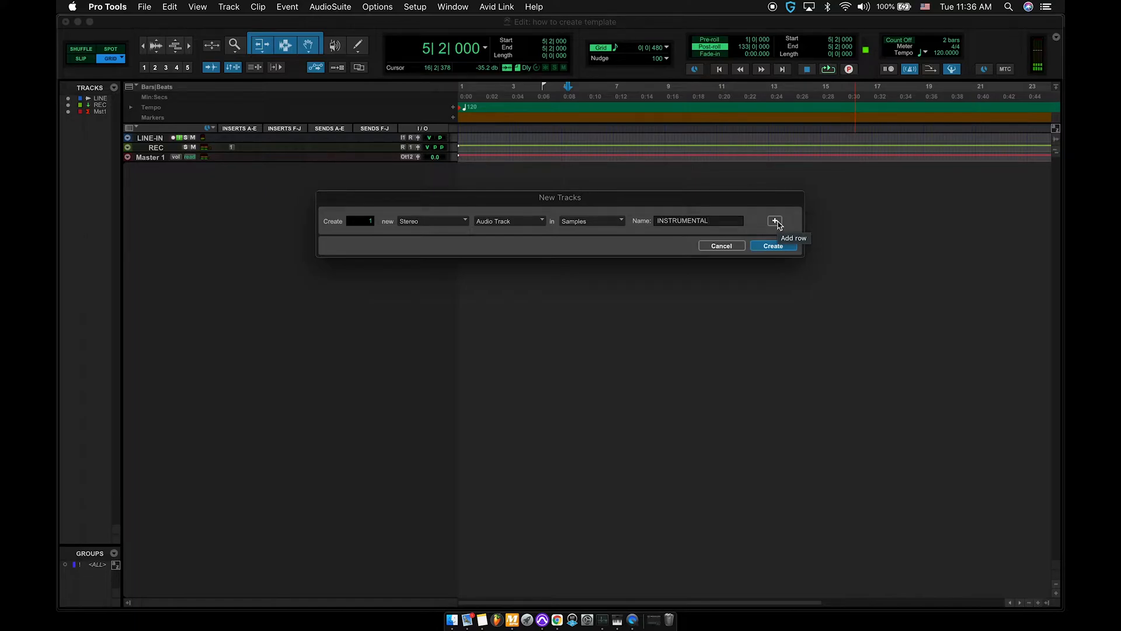
- Add a stereo aux input named BEAT MIX and create both tracks
click(775, 220)
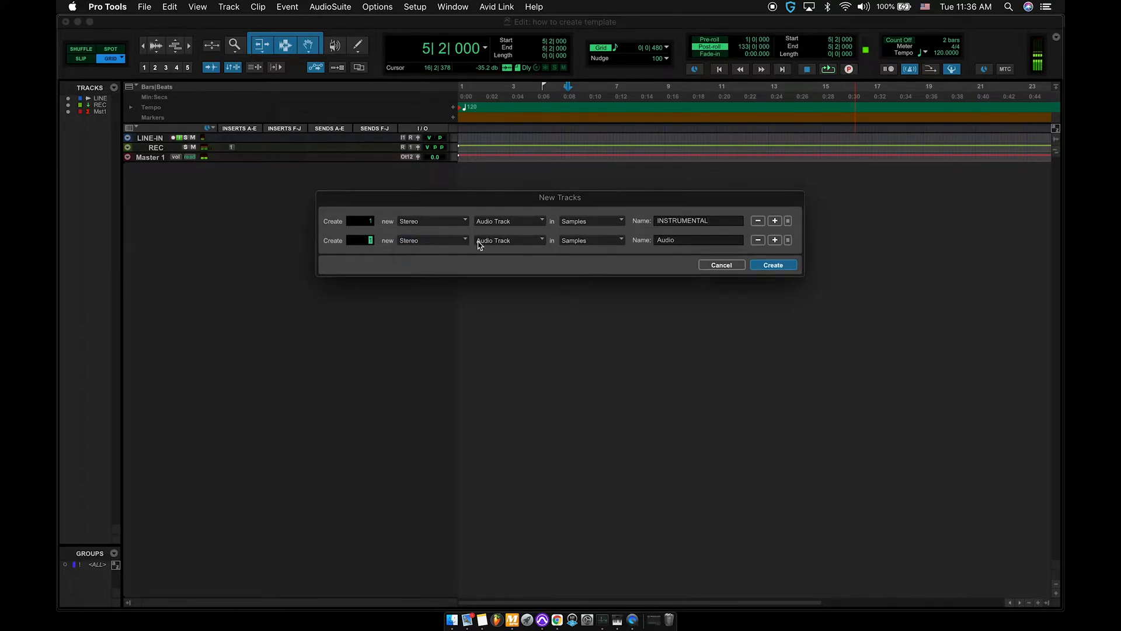
click(509, 239)
text(BEAT MIX)
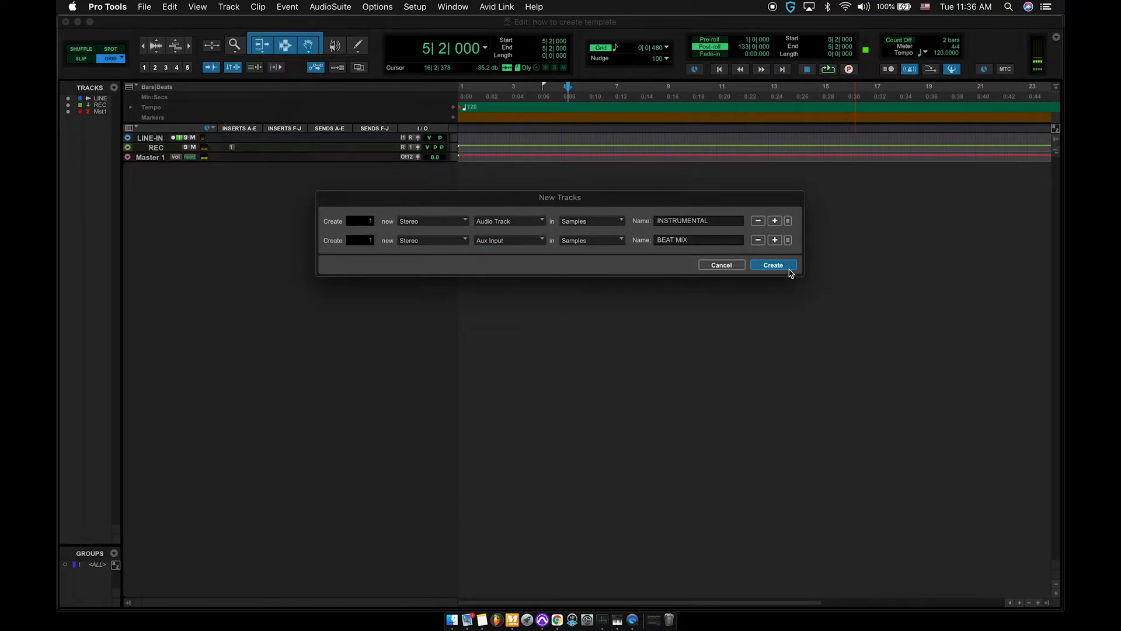
click(772, 265)
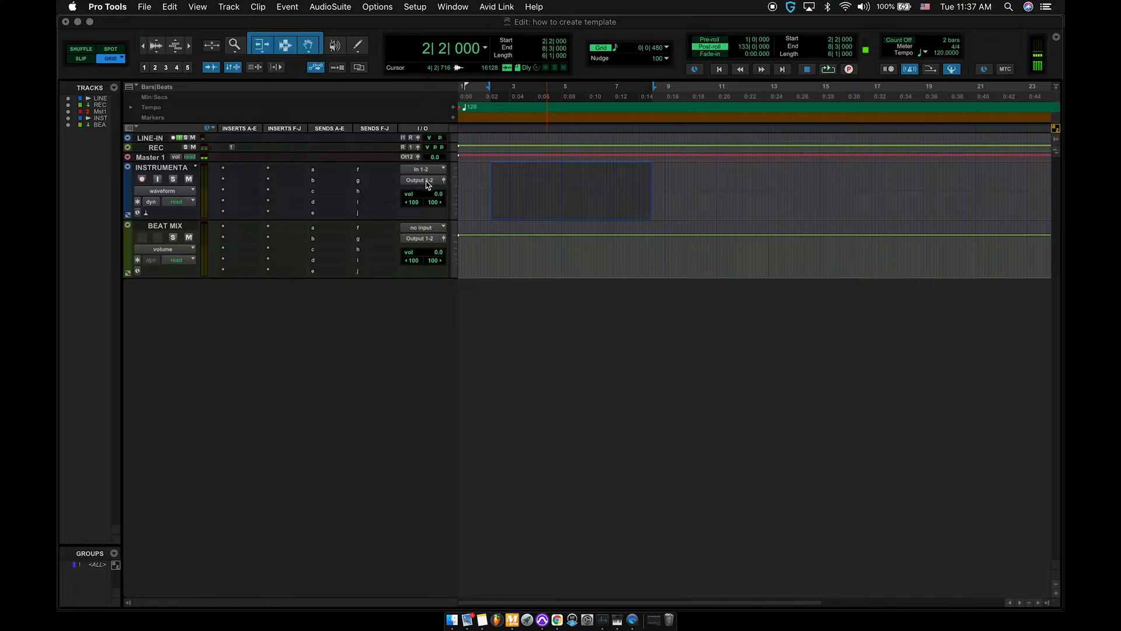
mouse_move(426, 179)
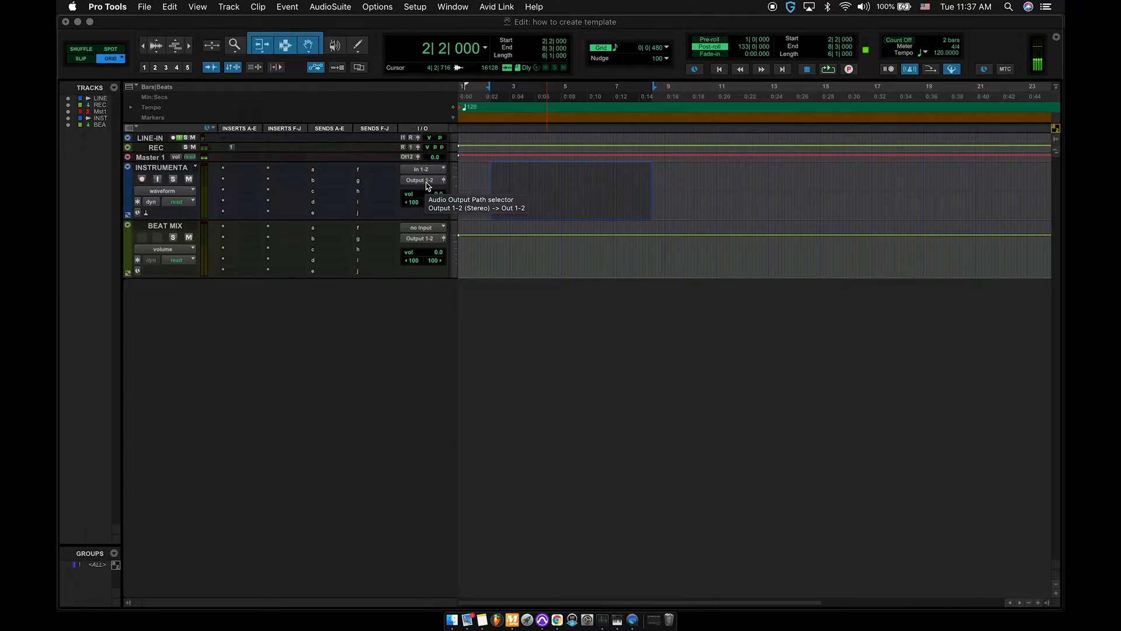
- Send INSTRUMENTAL's output to the BEAT MIX (Stereo) track and show its output window
click(421, 179)
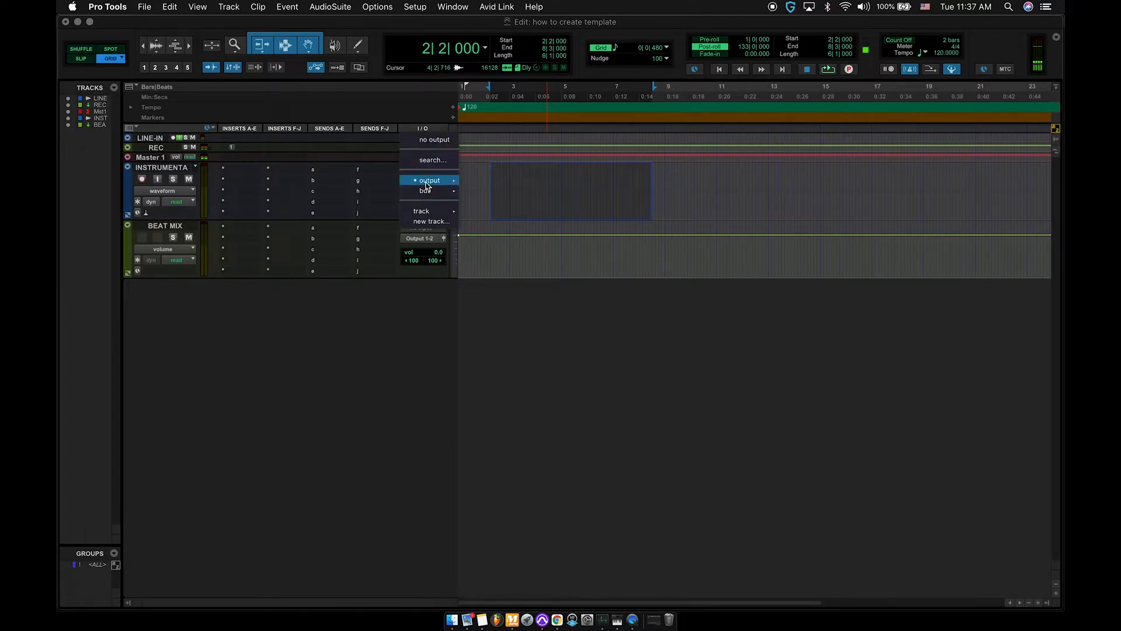
mouse_move(421, 211)
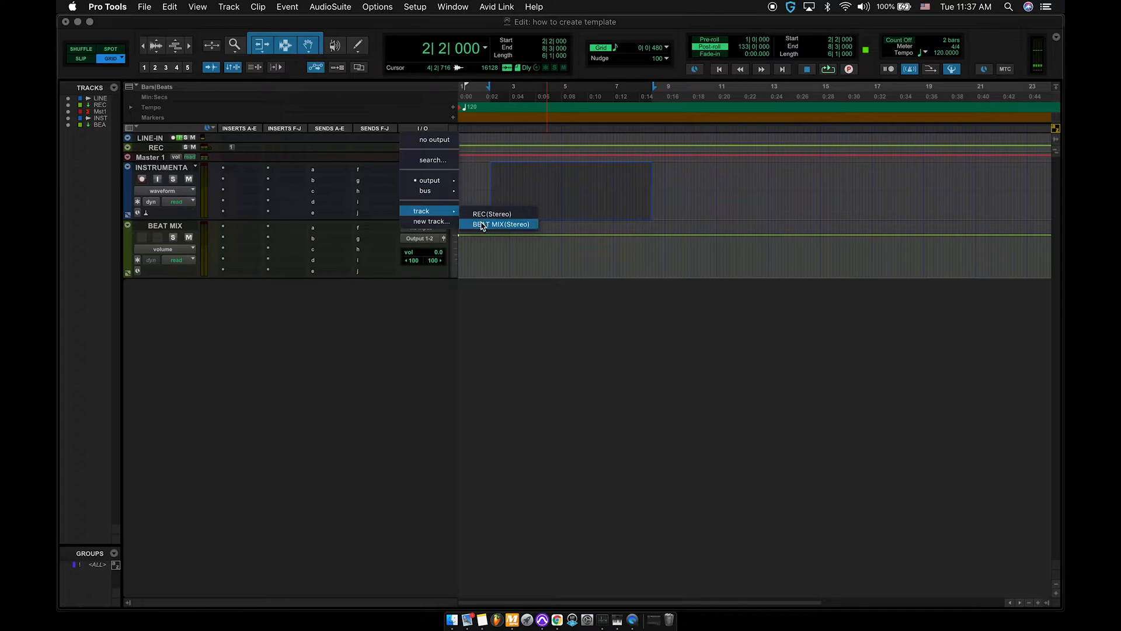
click(501, 224)
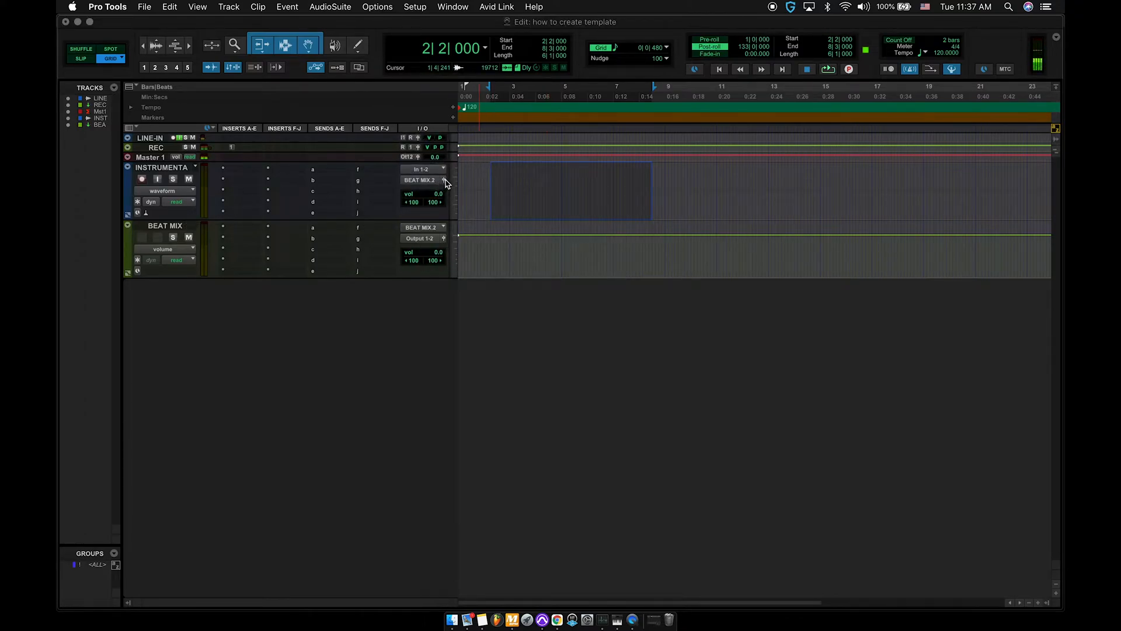
click(421, 179)
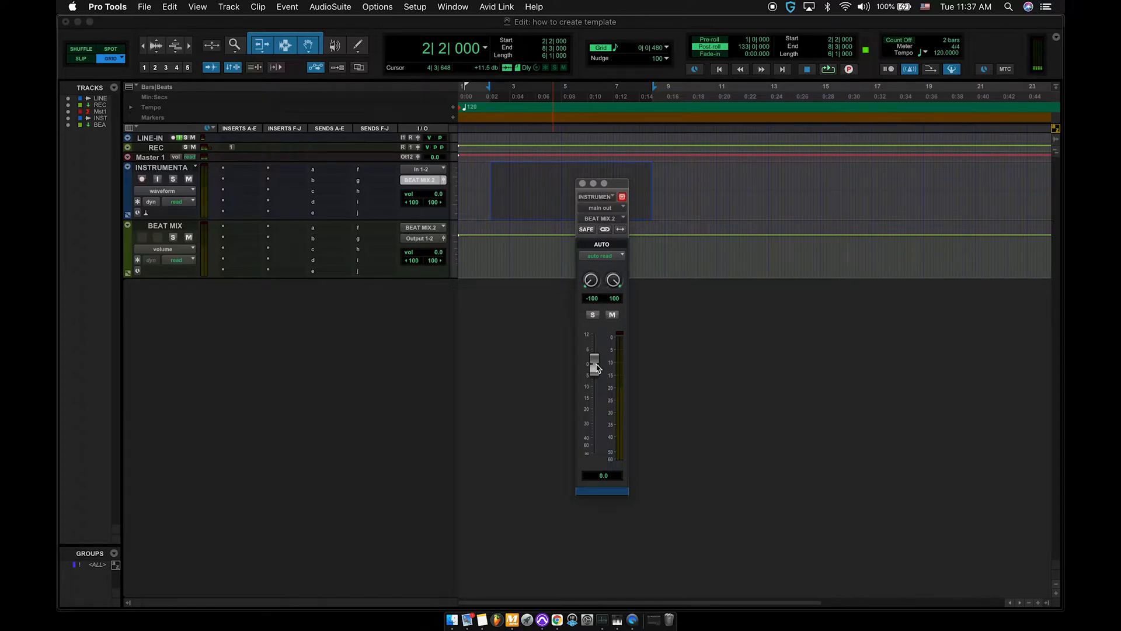
- Pull INSTRUMENTAL's output fader down to -9.7 dB and close the output window
drag(594, 361, 594, 390)
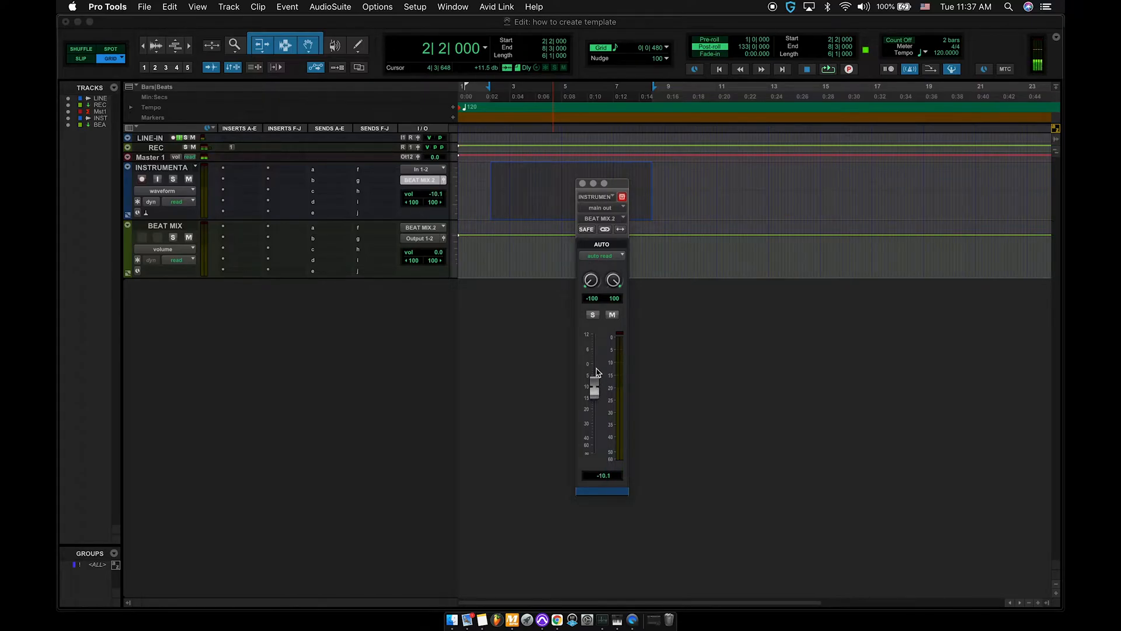
drag(596, 389, 596, 388)
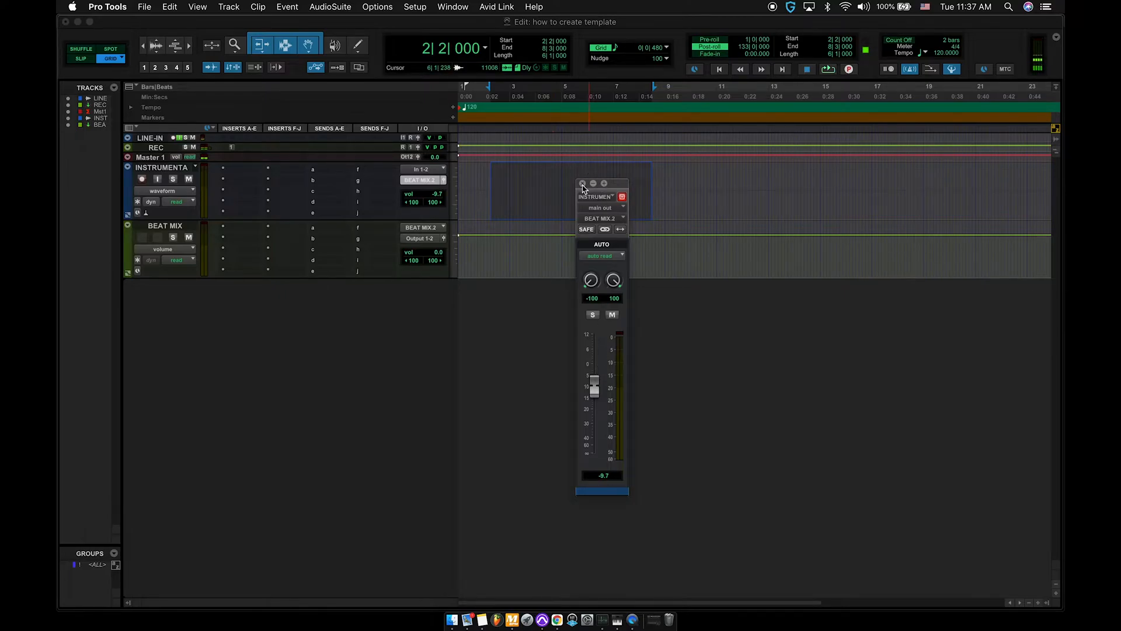
click(582, 182)
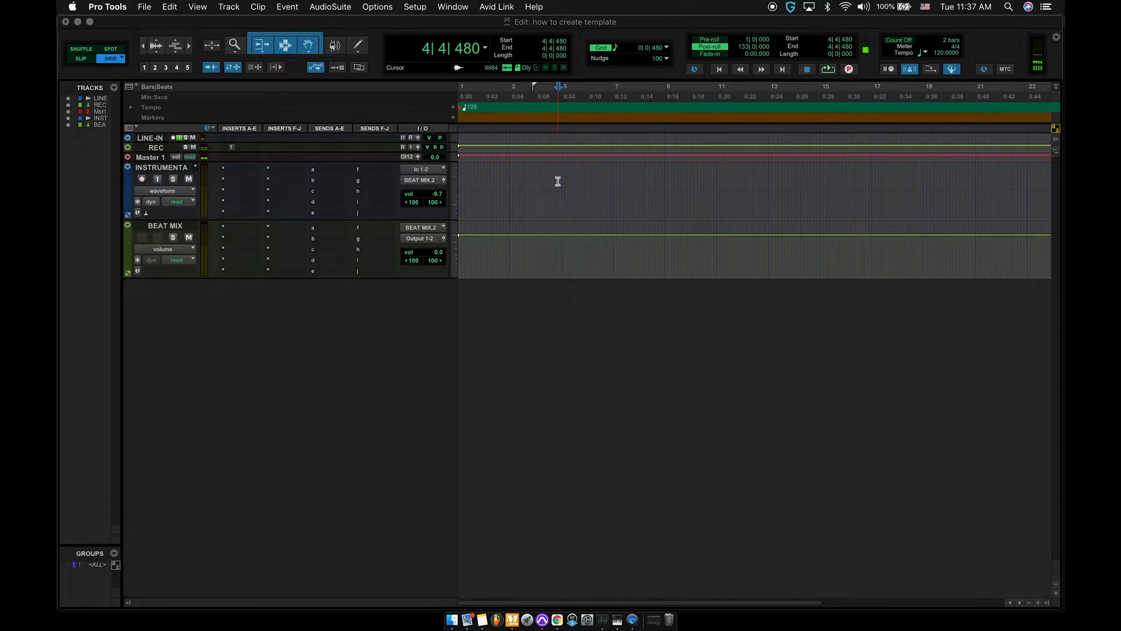
click(558, 182)
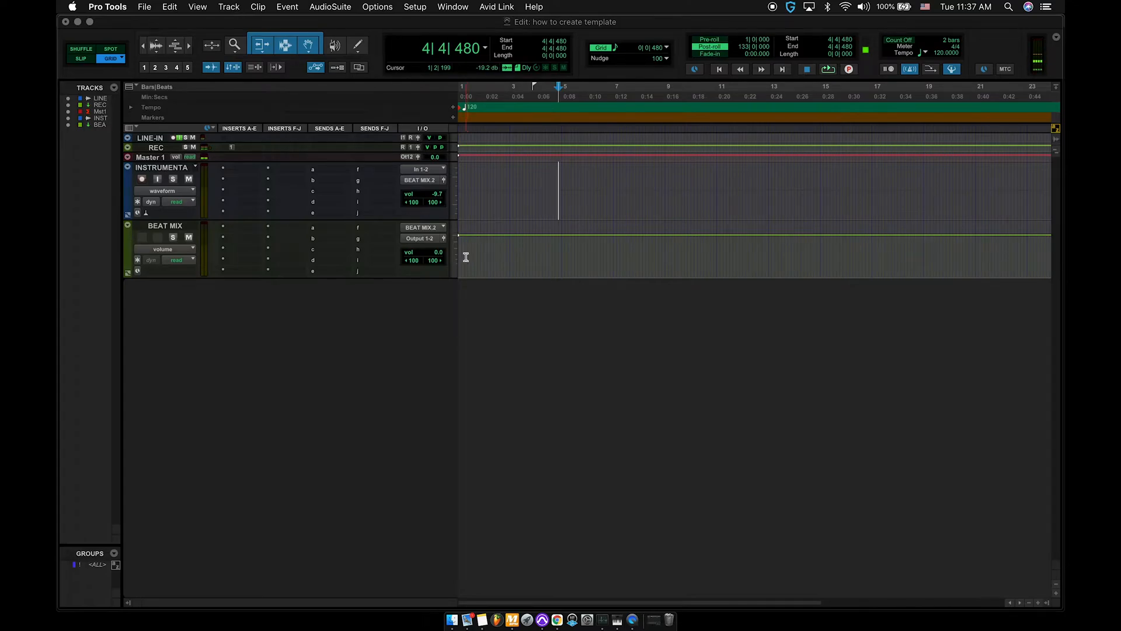
- Create three stereo Aux Input tracks (Aux 1-3) below BEAT MIX
click(228, 6)
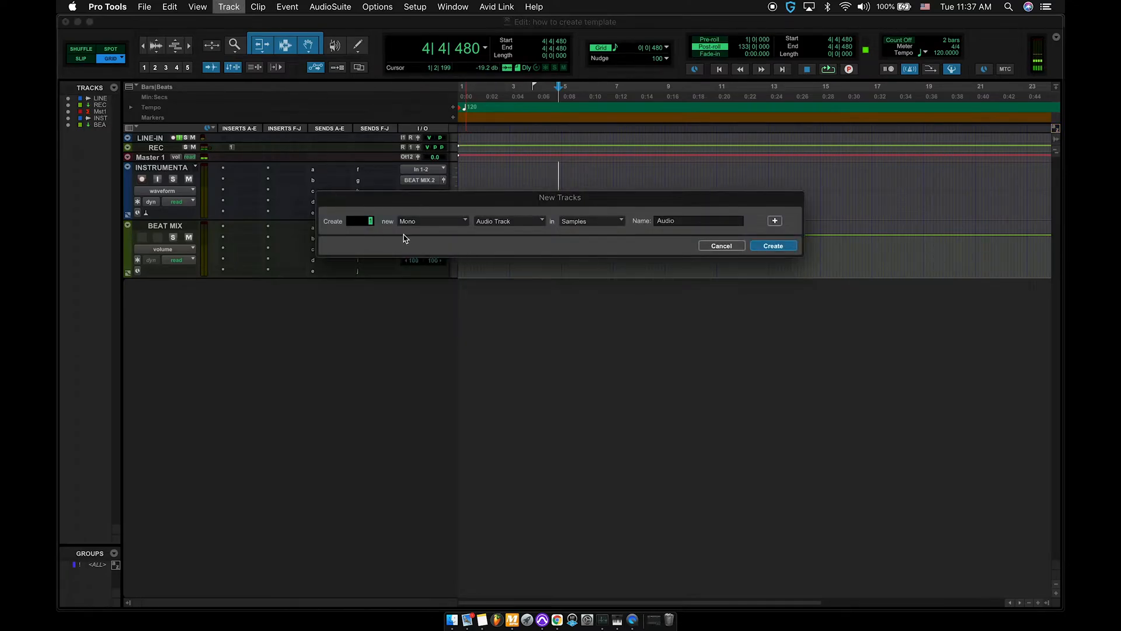
click(431, 220)
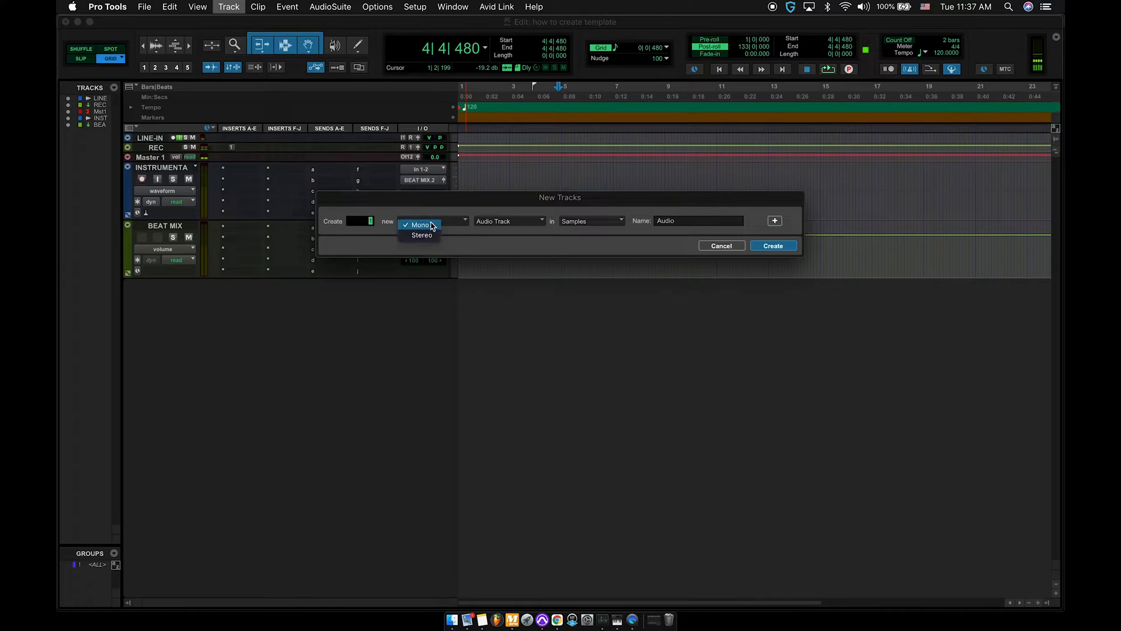
click(509, 220)
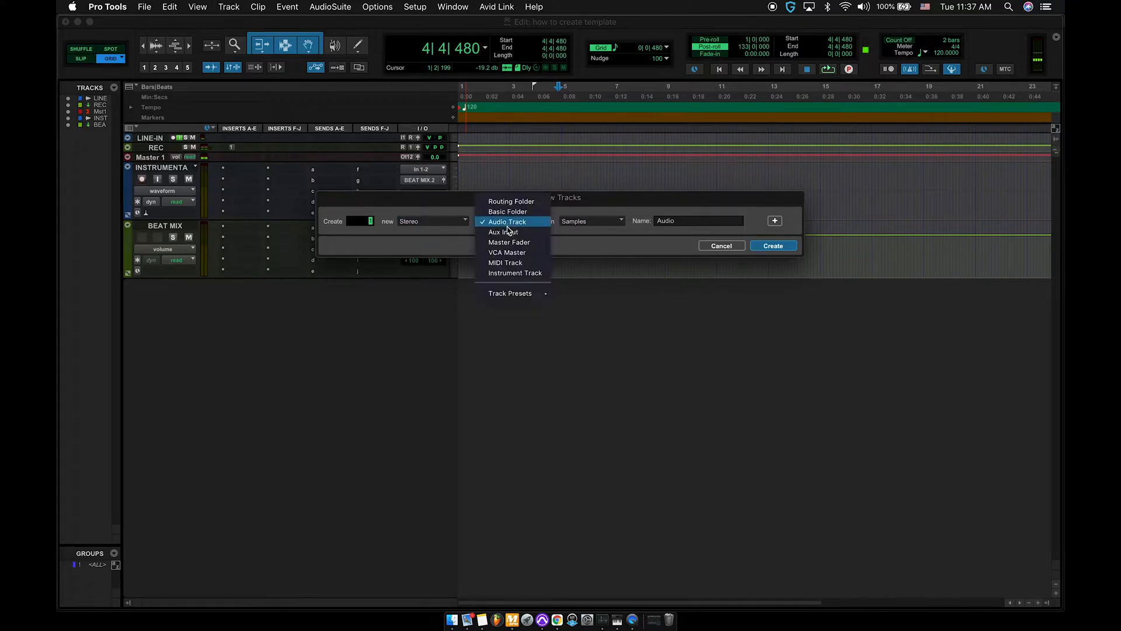
click(503, 231)
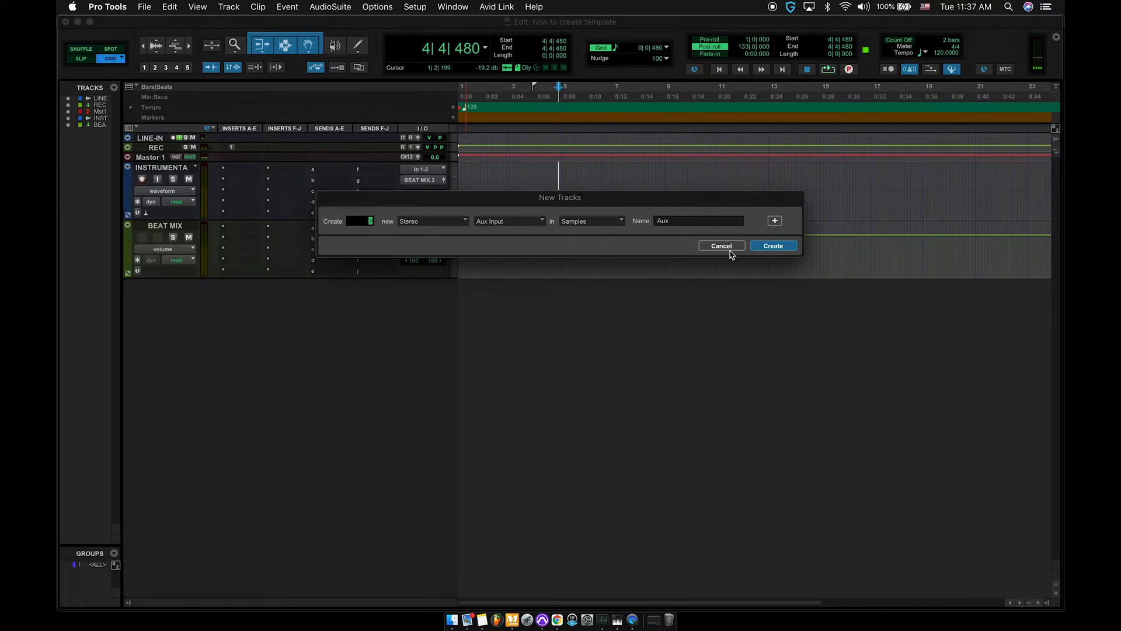
click(772, 245)
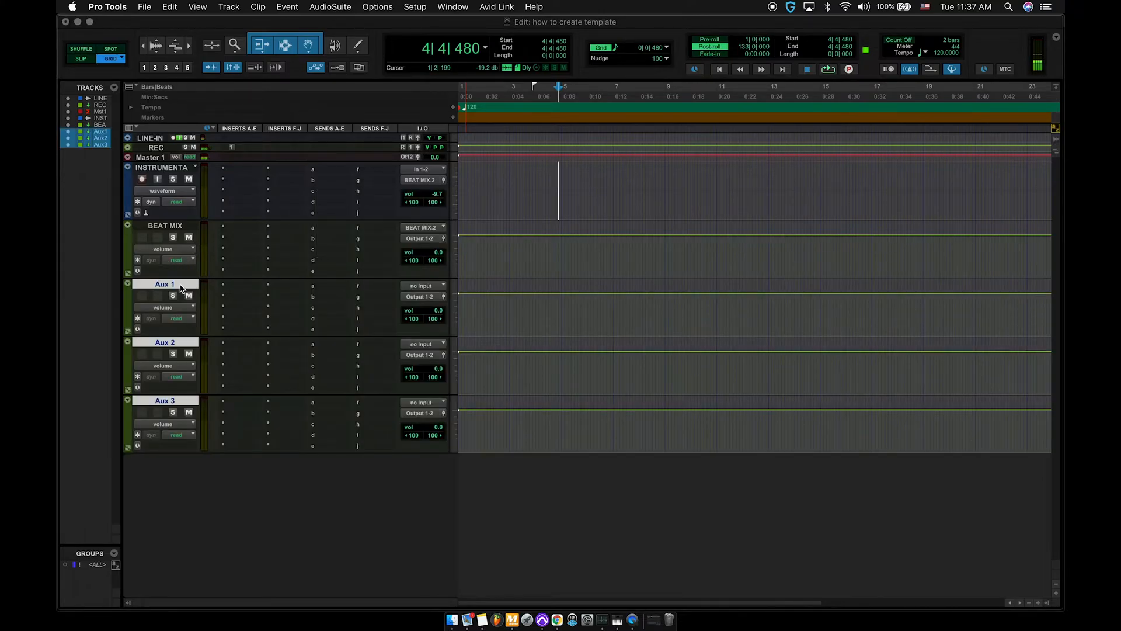
- Rename Aux 1, 2 and 3 to ALL VOX, ALL EFX and MIXBUS
double_click(164, 283)
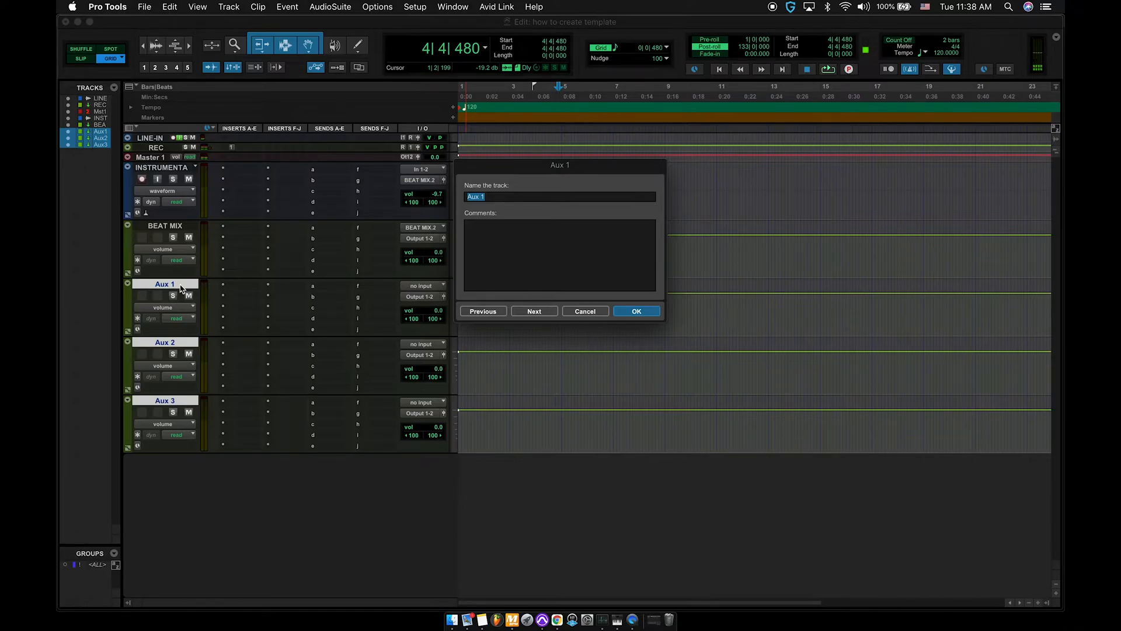
text(ALL VO)
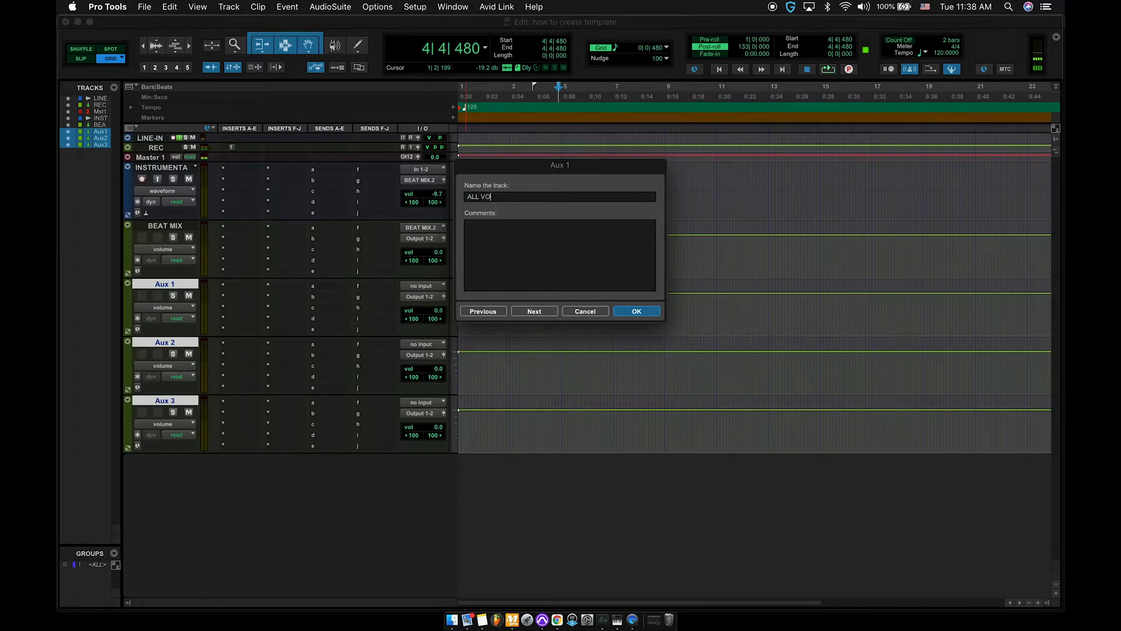
click(533, 310)
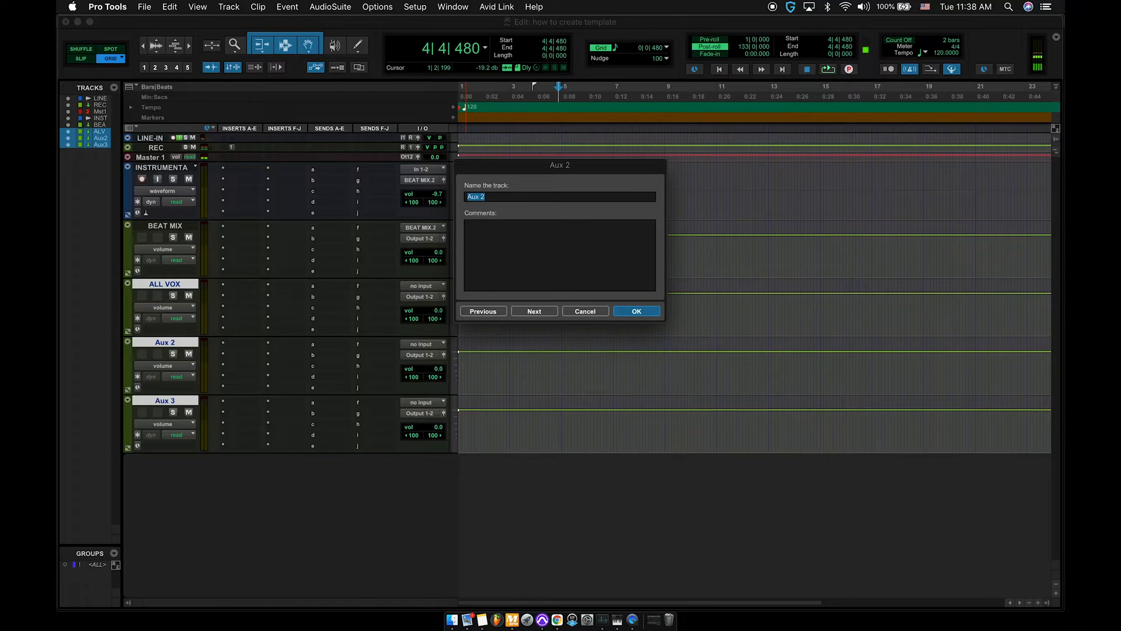
text(ALL EFX)
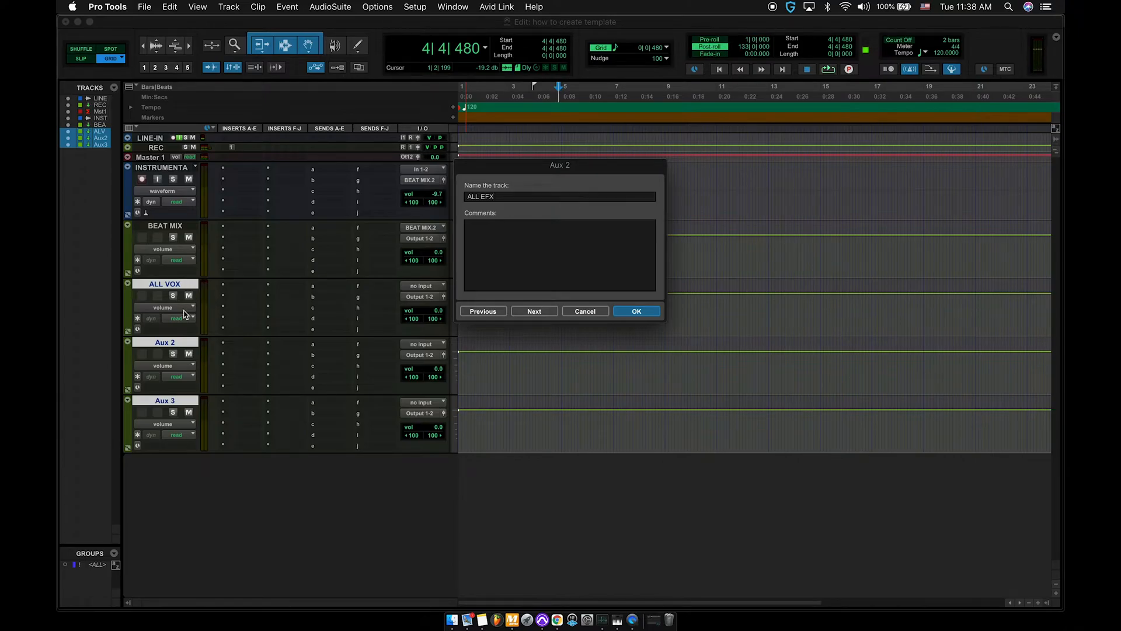
click(534, 310)
text(MIXBUS)
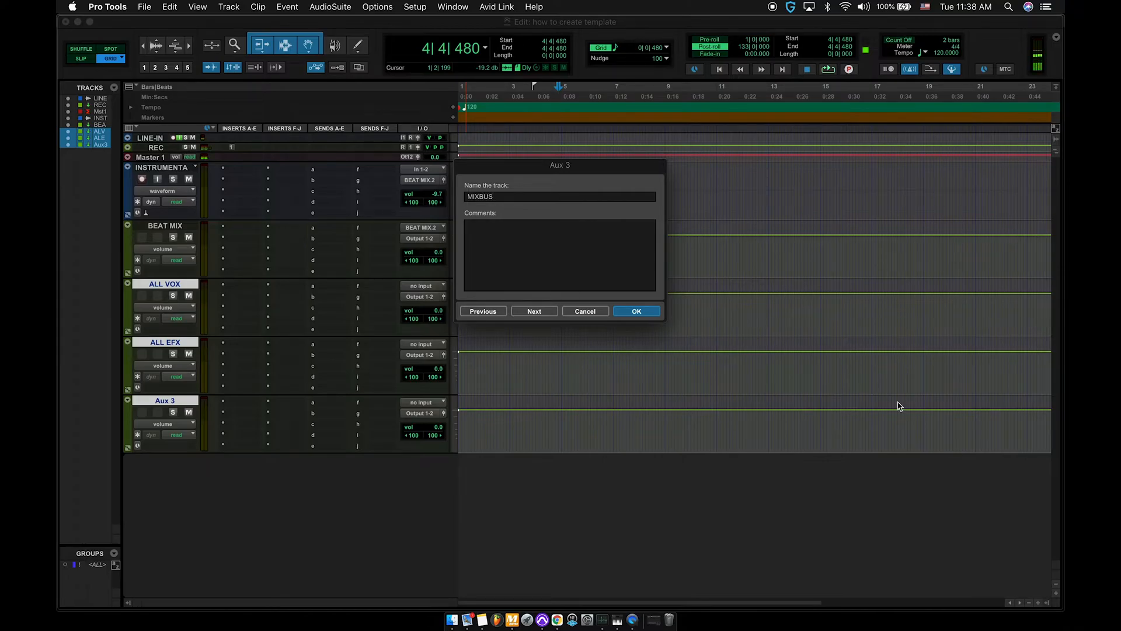
click(636, 310)
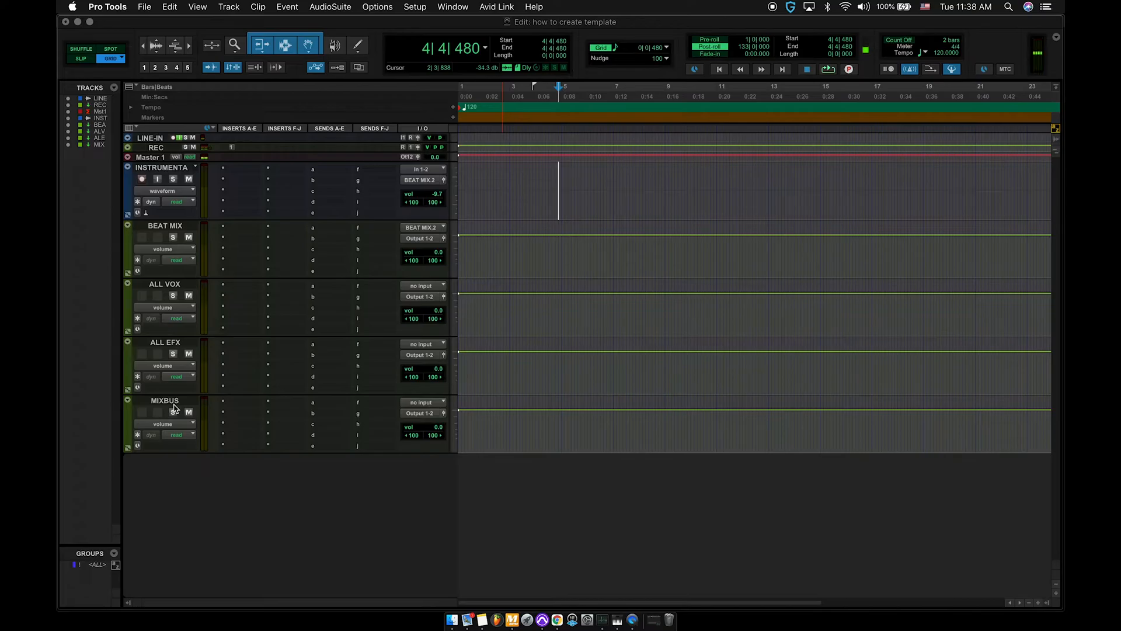
mouse_move(182, 391)
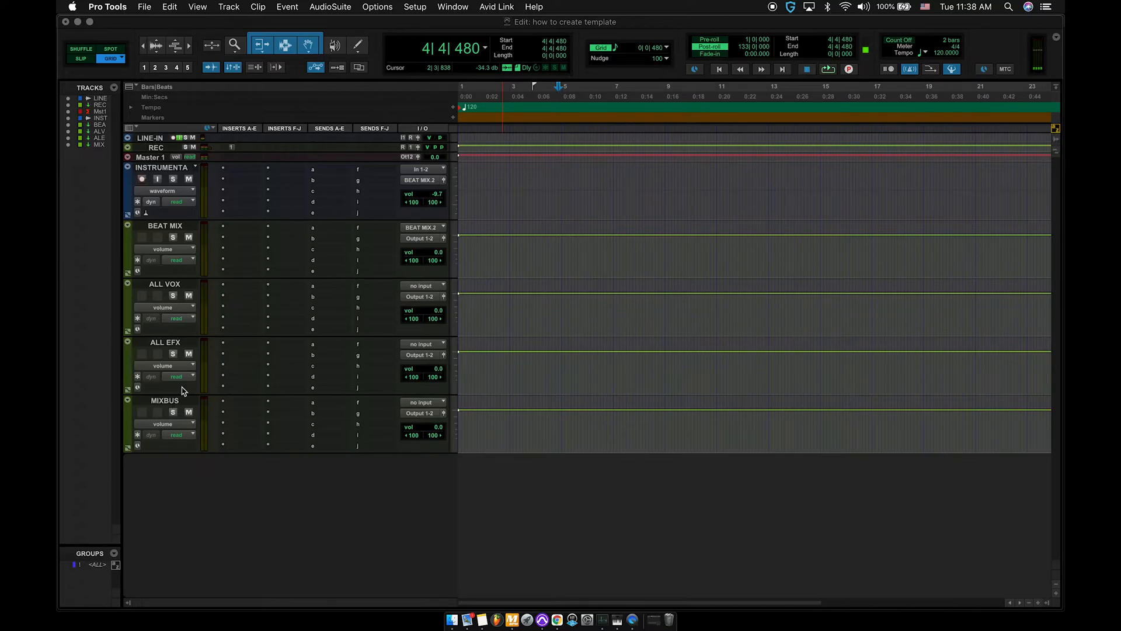
click(228, 6)
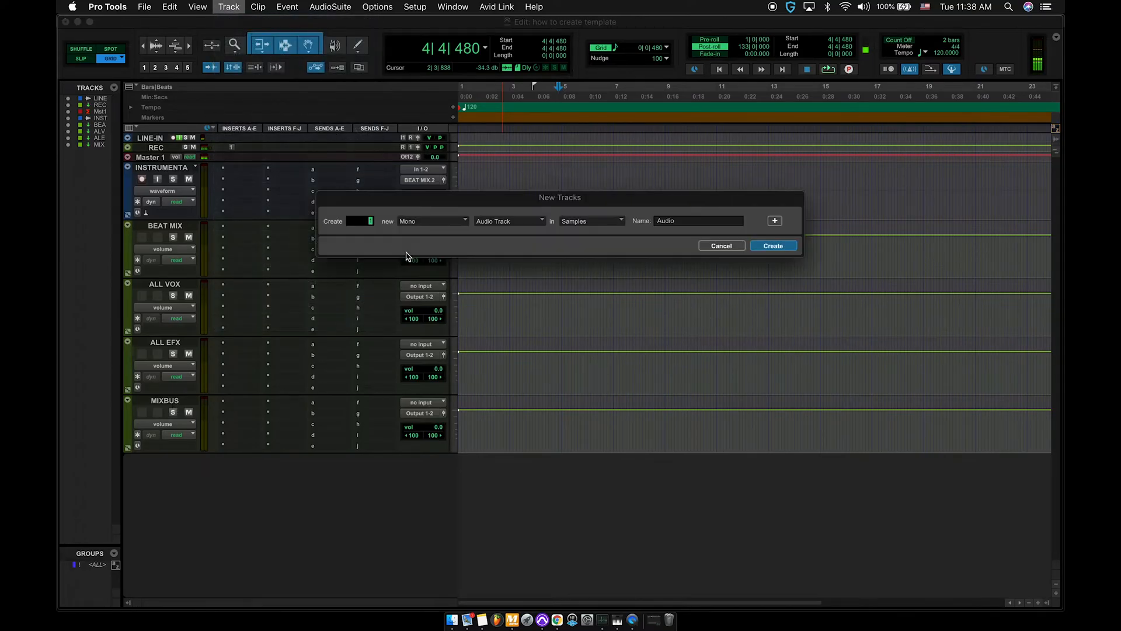
click(433, 220)
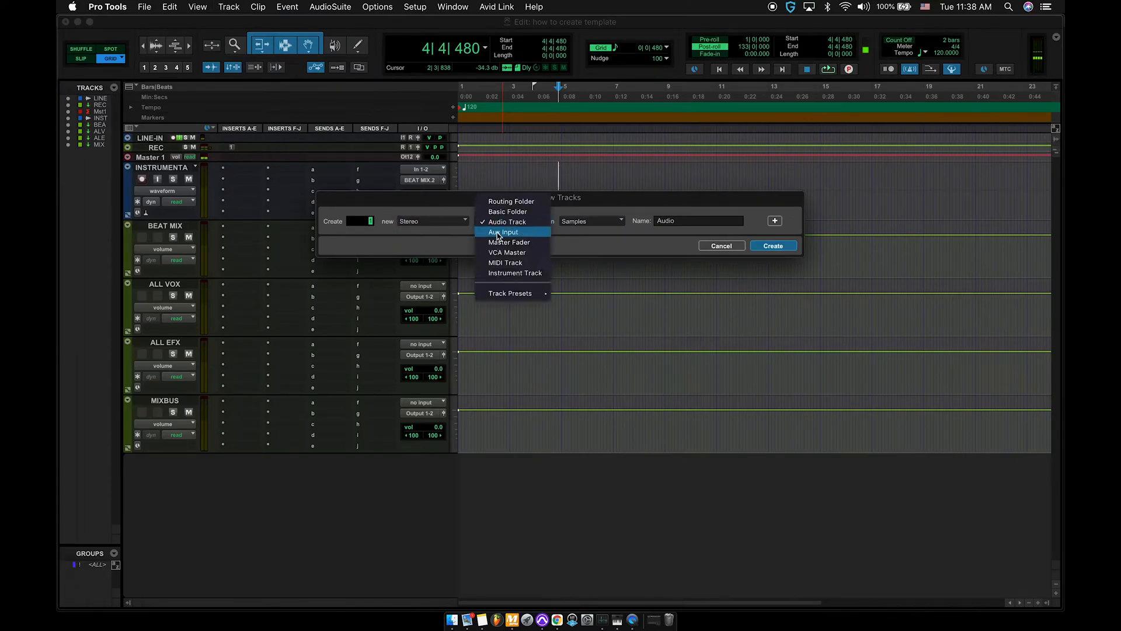
click(509, 242)
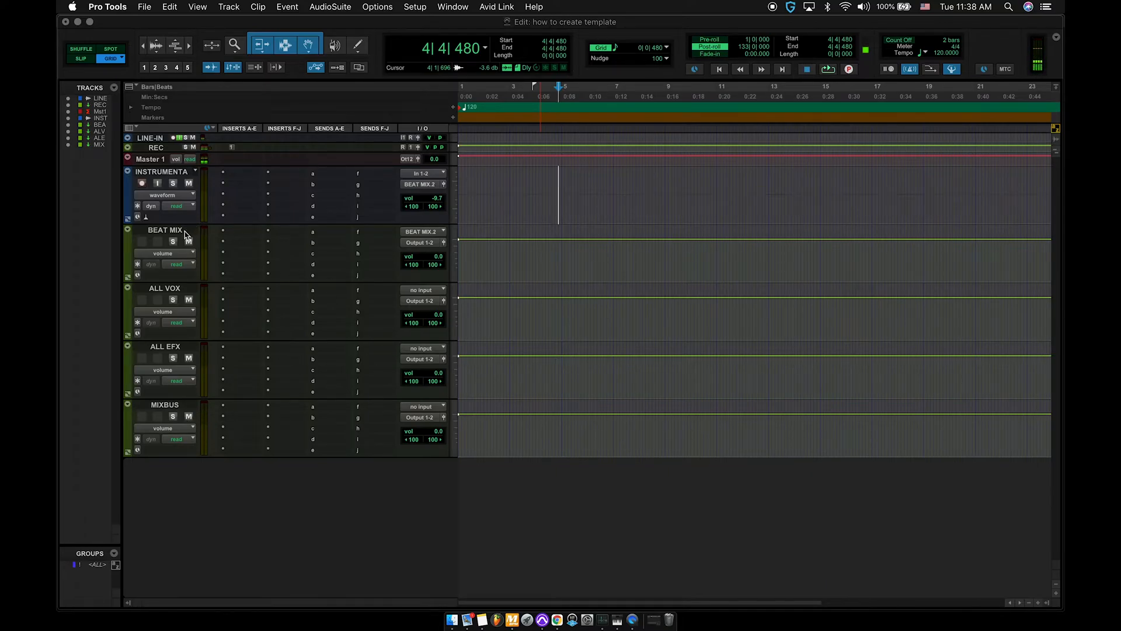
click(165, 230)
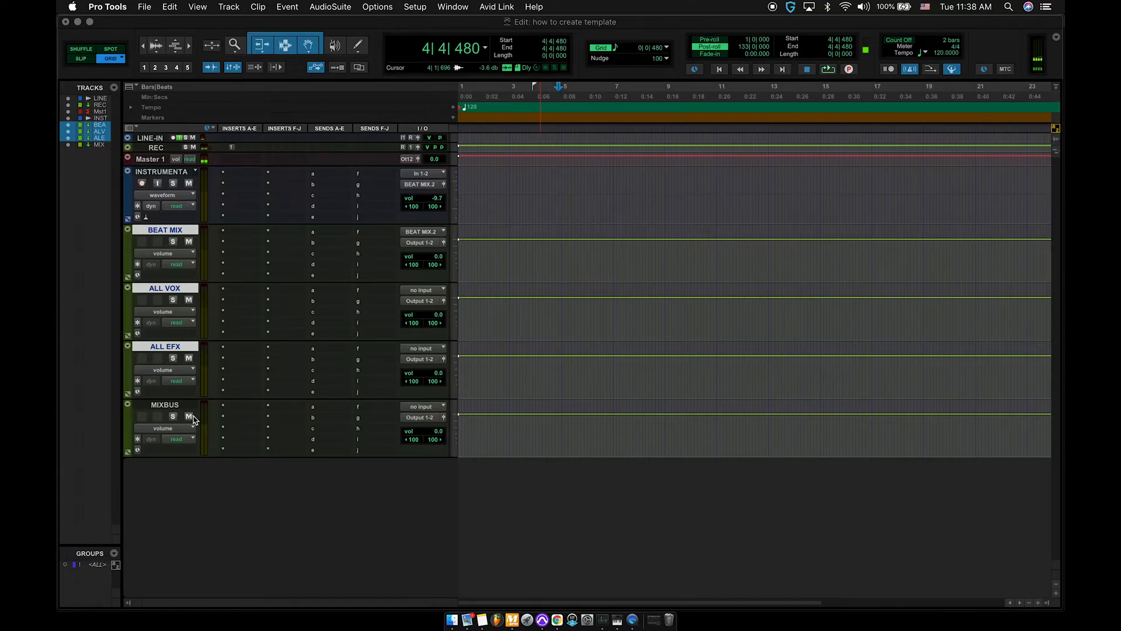
mouse_move(420, 242)
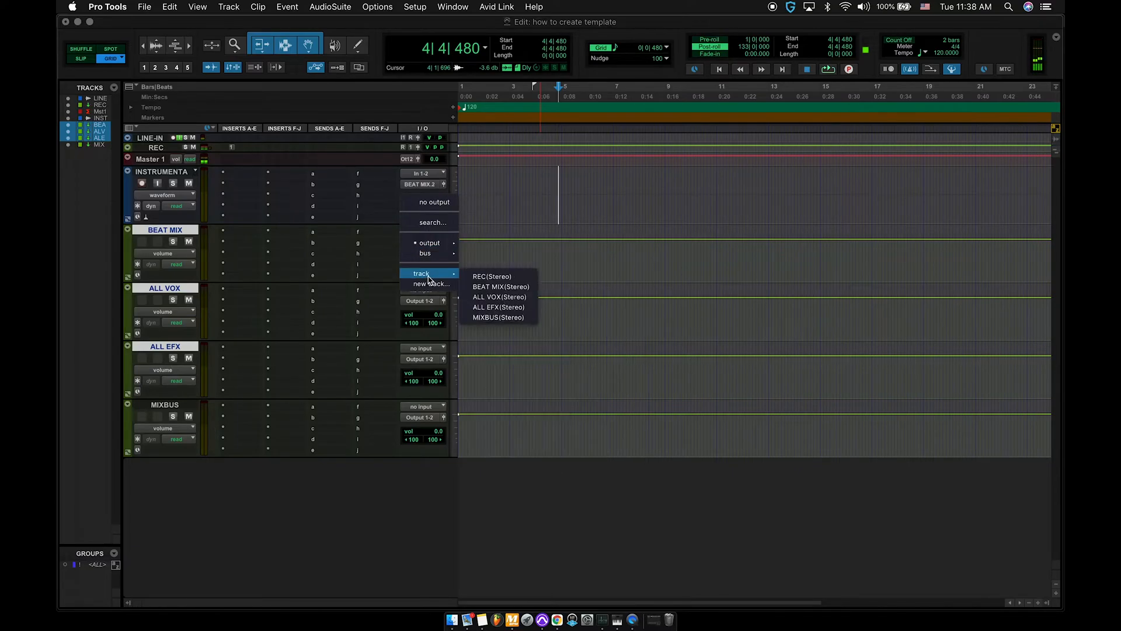
- Set the selected bus tracks' outputs to MIXBUS (Stereo)
click(500, 286)
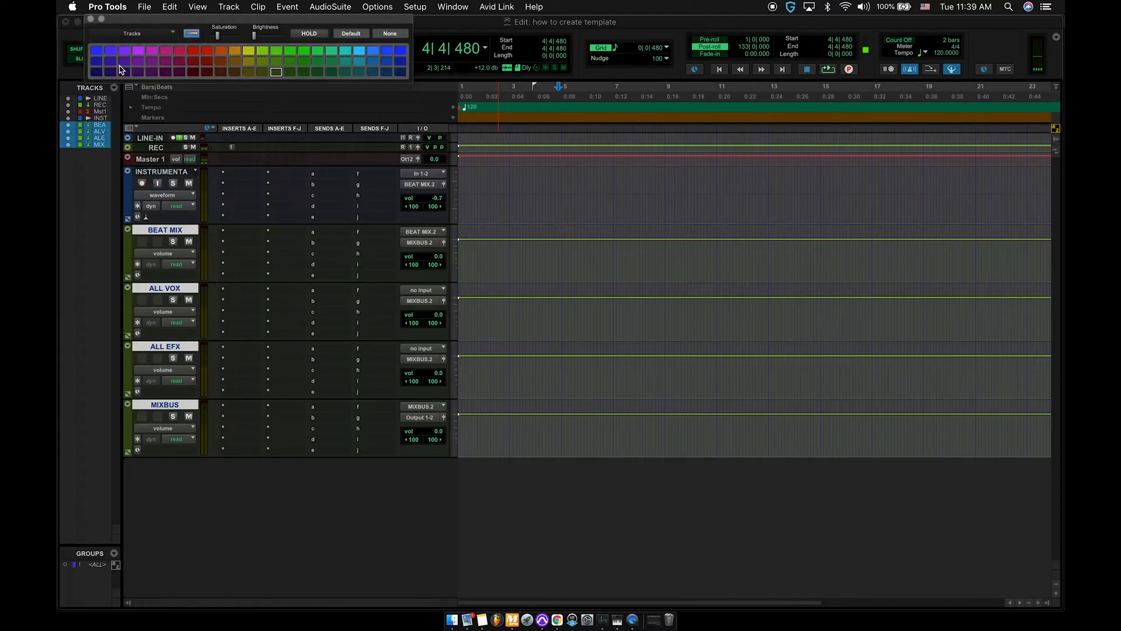
- Apply a magenta swatch to the four selected bus tracks and close the Color Palette
click(166, 60)
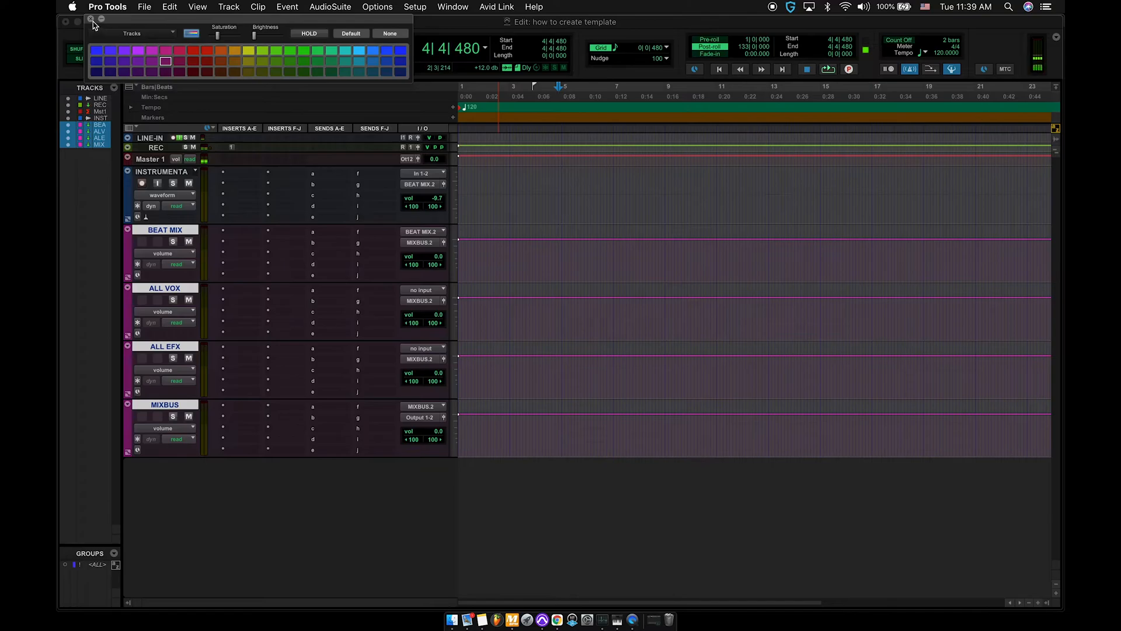
click(91, 20)
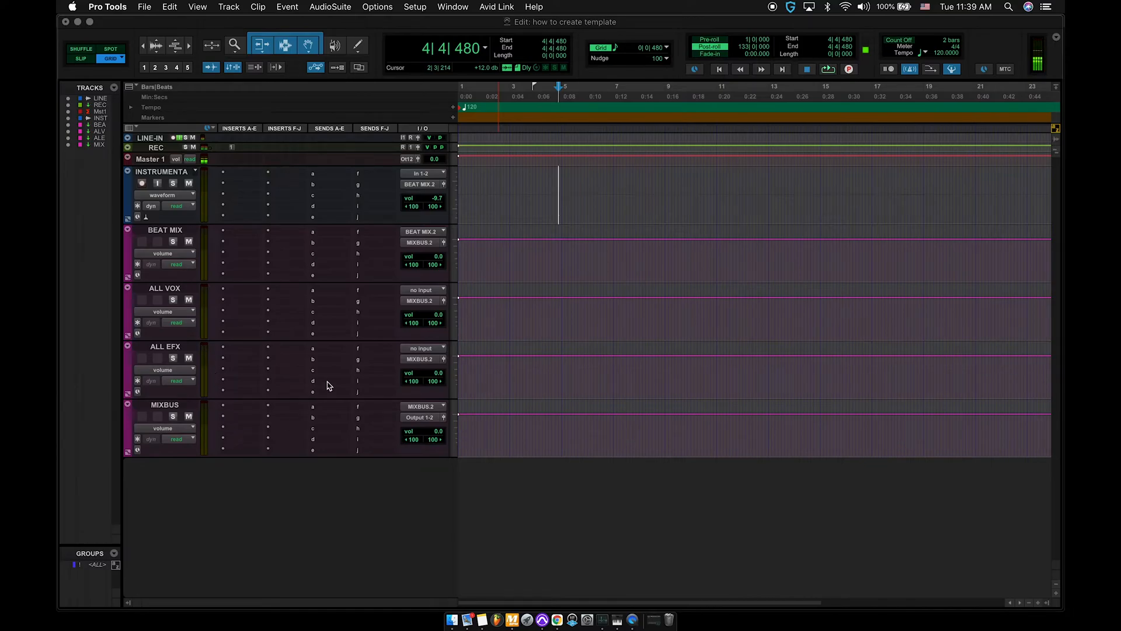
mouse_move(371, 525)
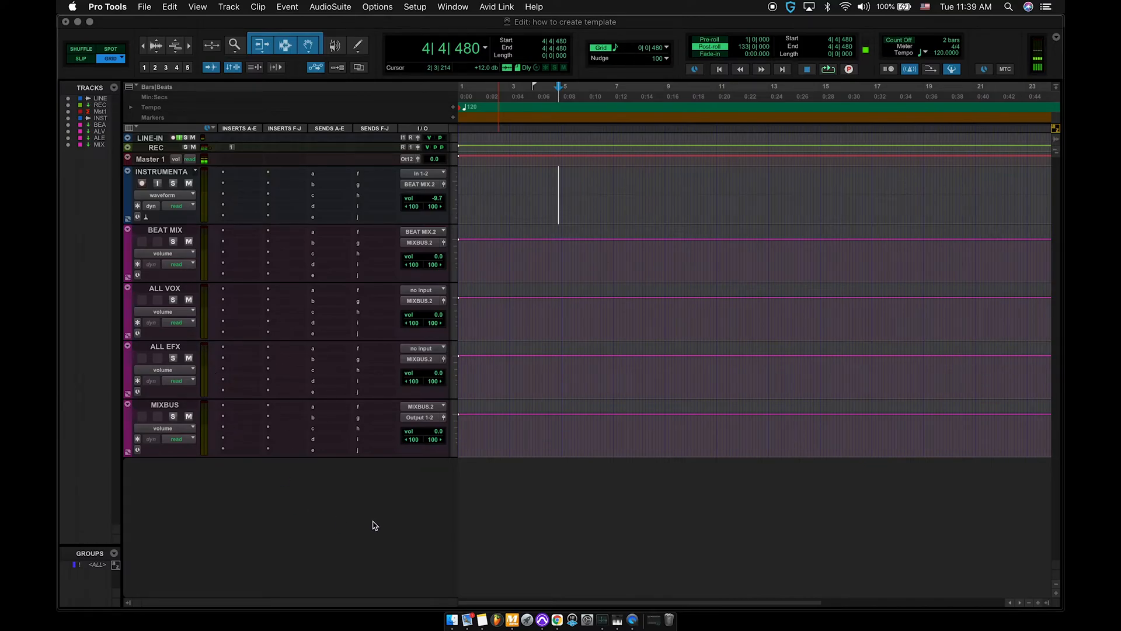
- Create four mono audio tracks (Audio 1-4) below MIXBUS
click(229, 6)
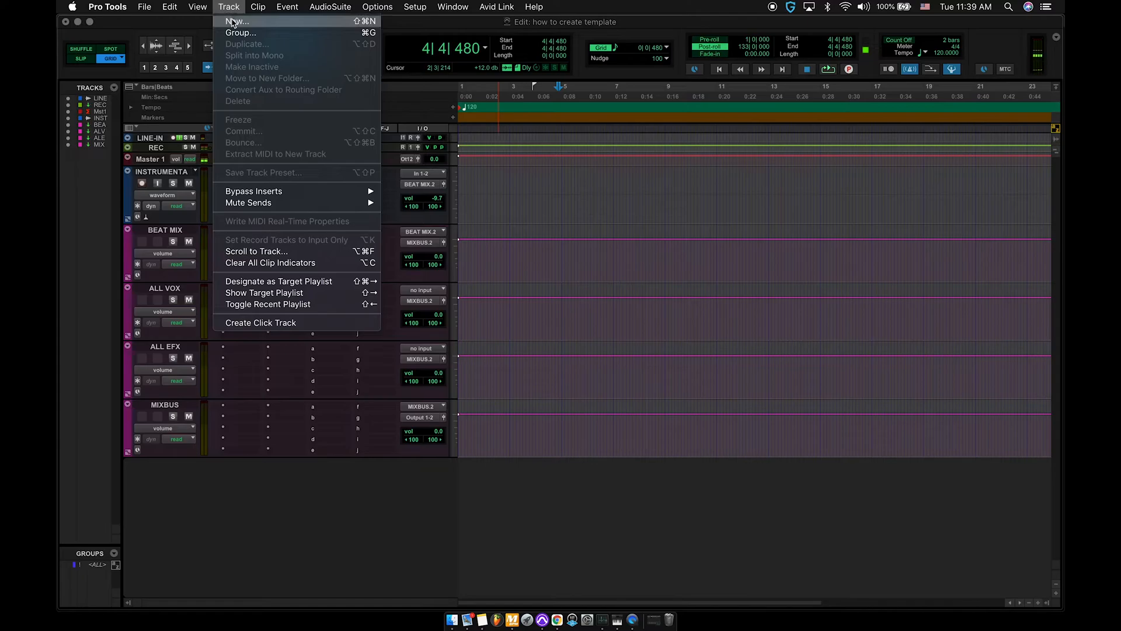
click(237, 21)
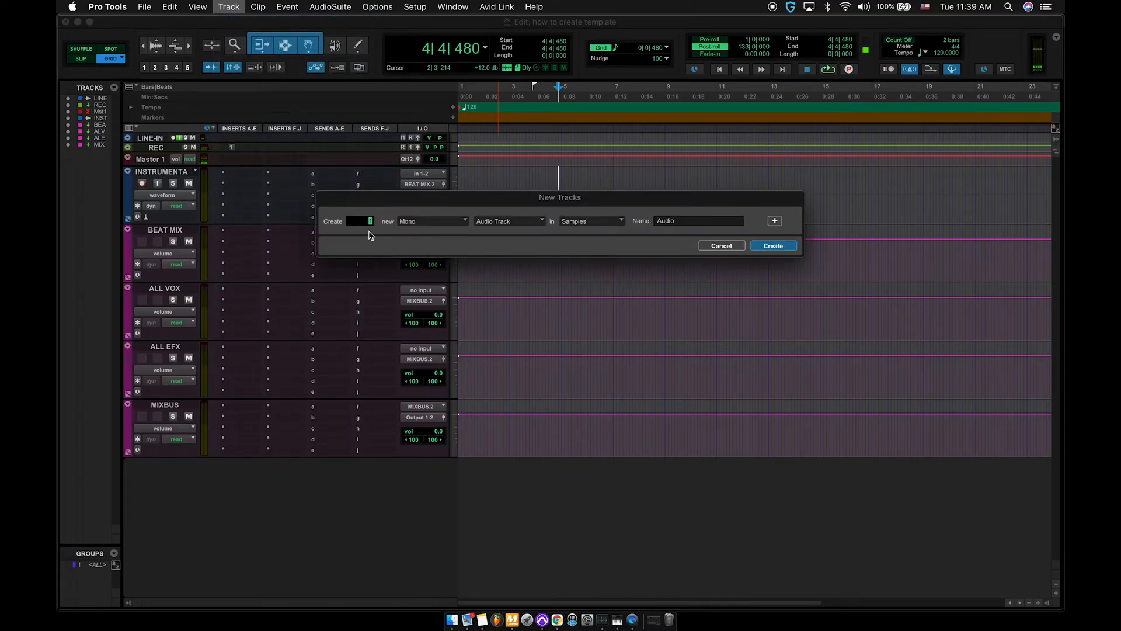
mouse_move(525, 236)
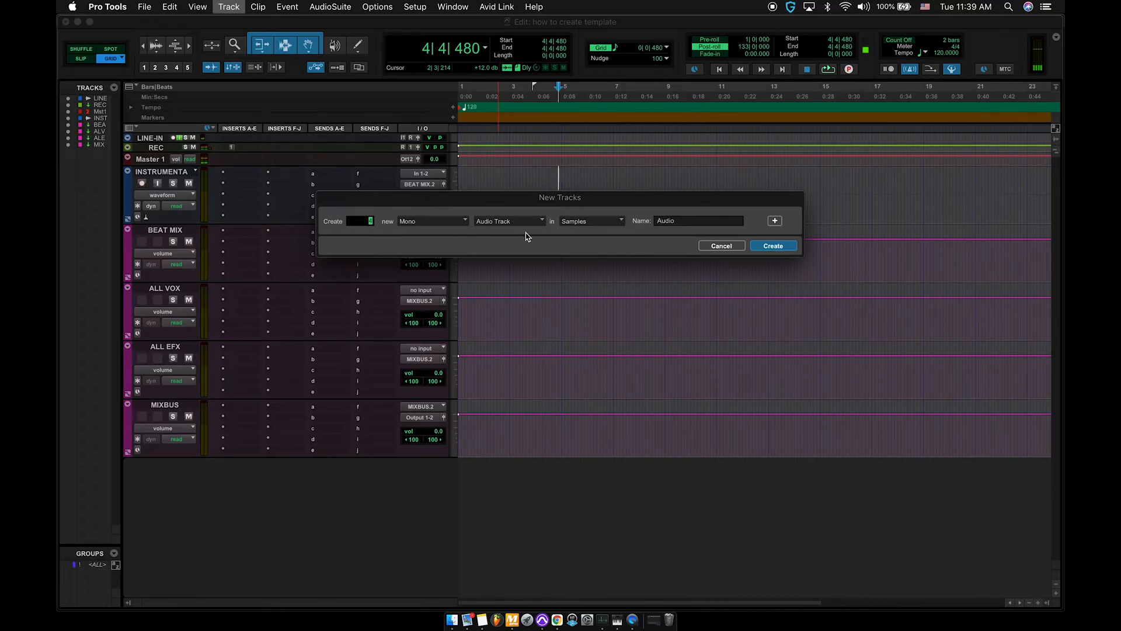
click(772, 245)
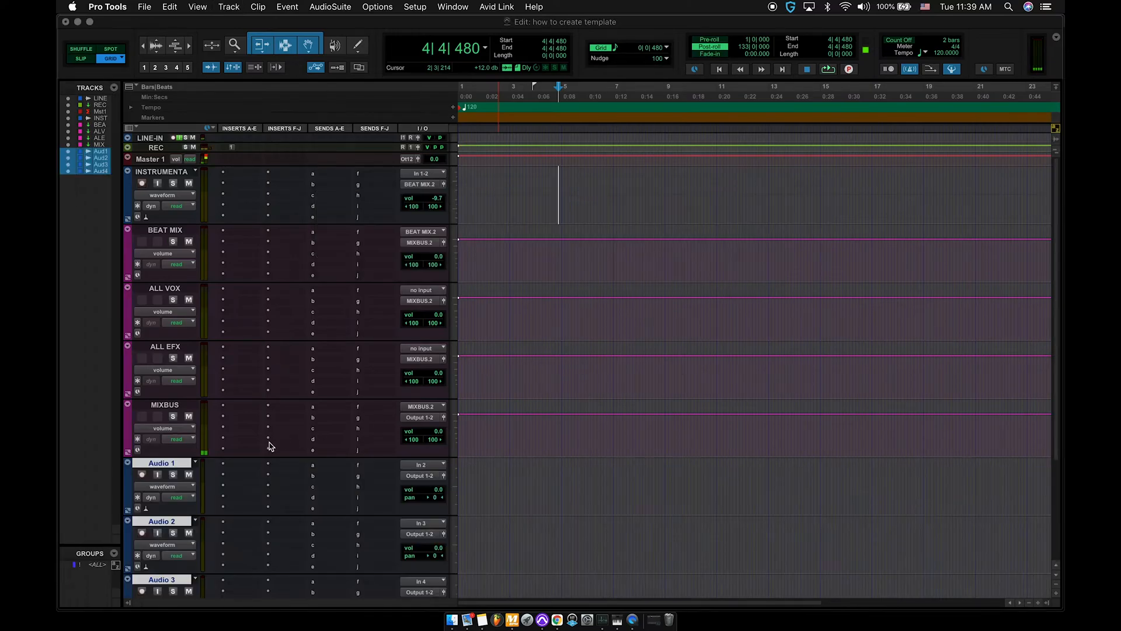
scroll(down, 3)
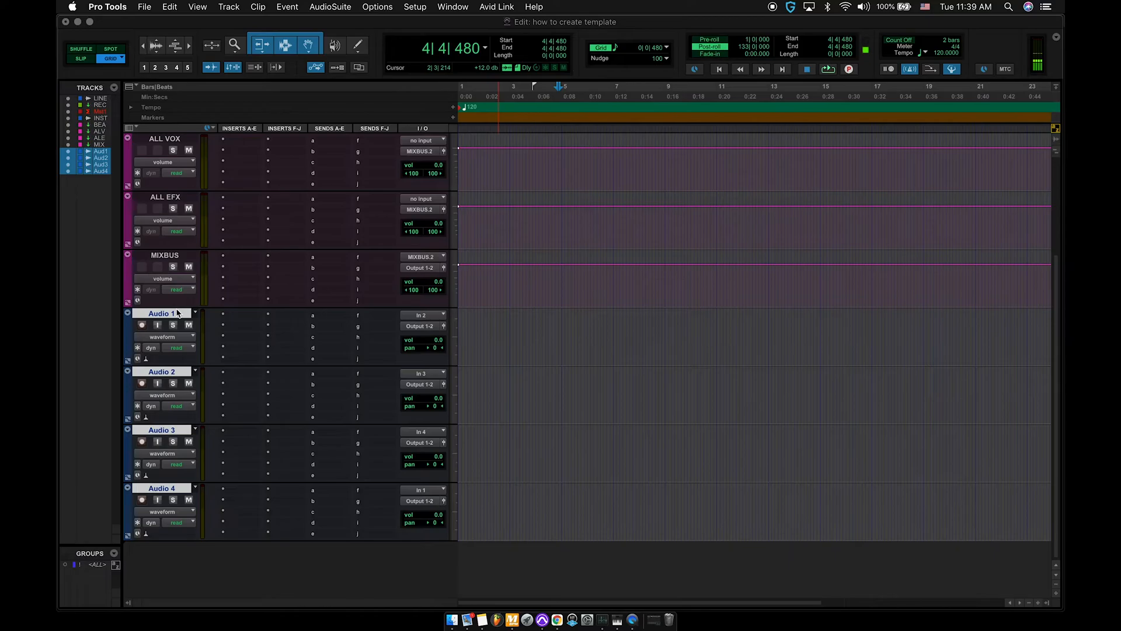
- Rename Audio 1-4 to VOX1, VOX1.1, VOX1BG and VOX1LIB
double_click(162, 312)
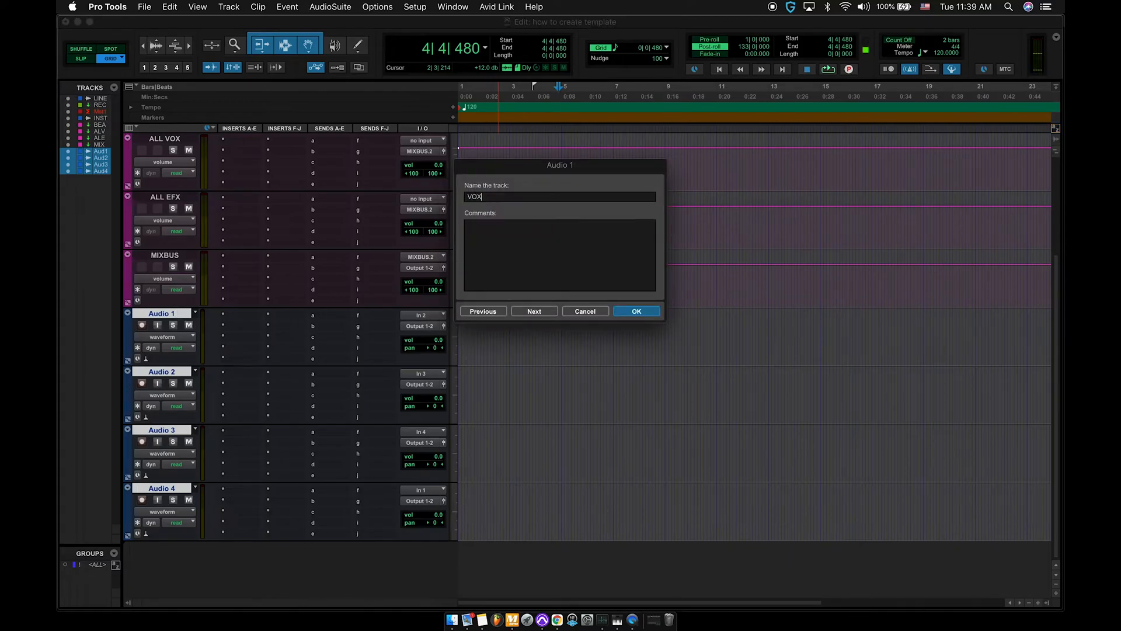
click(534, 310)
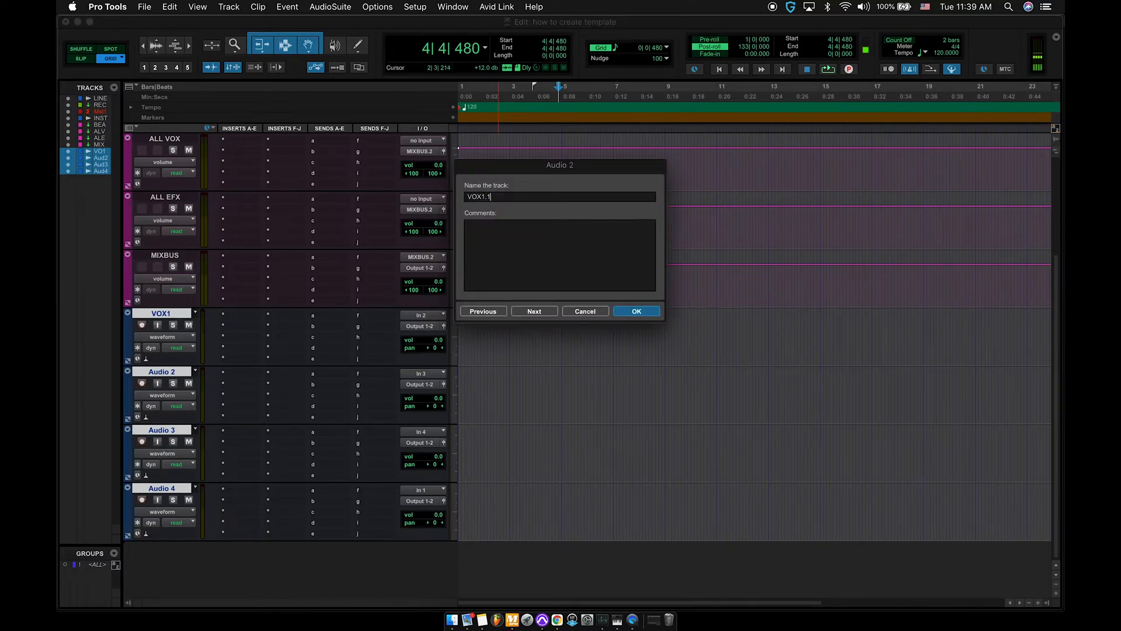
click(533, 310)
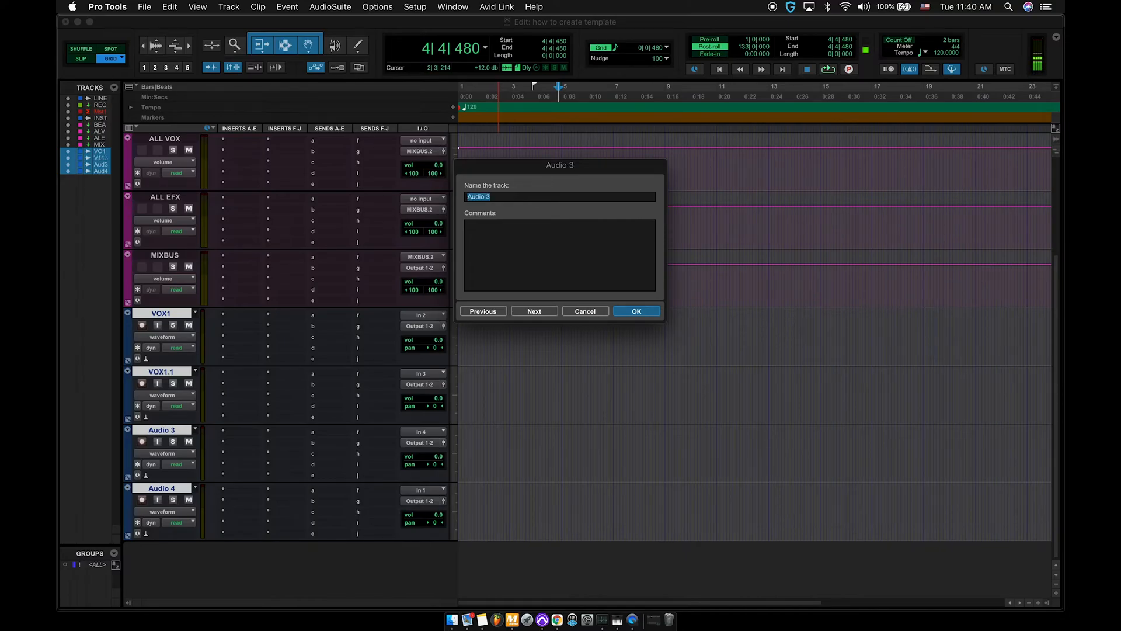
text(VOX1BG)
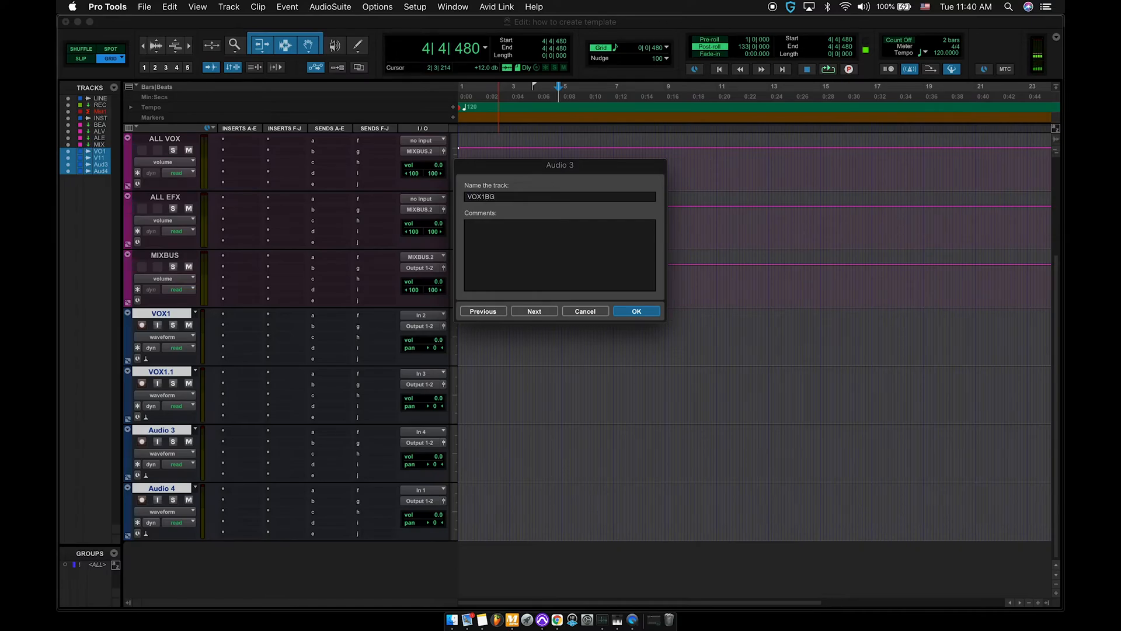
click(533, 310)
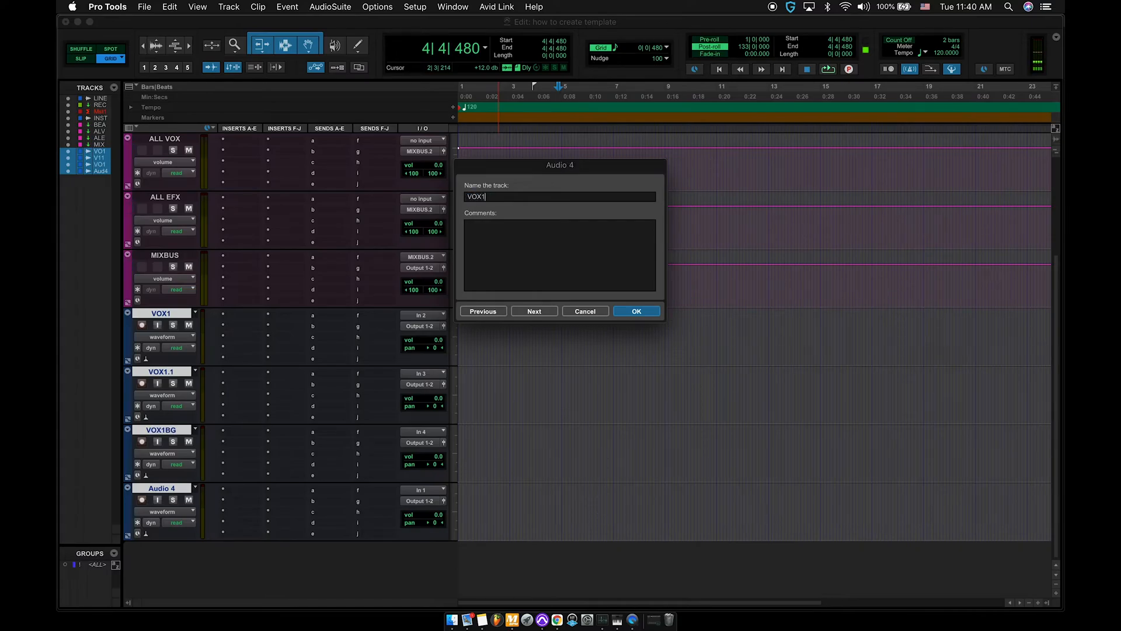
click(634, 310)
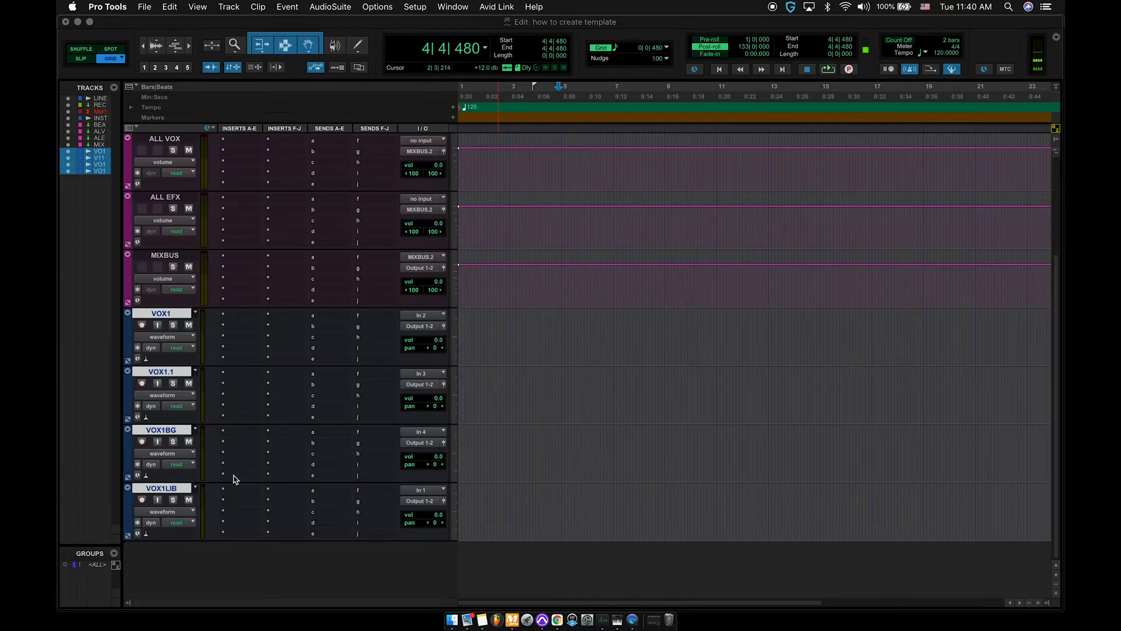
click(471, 328)
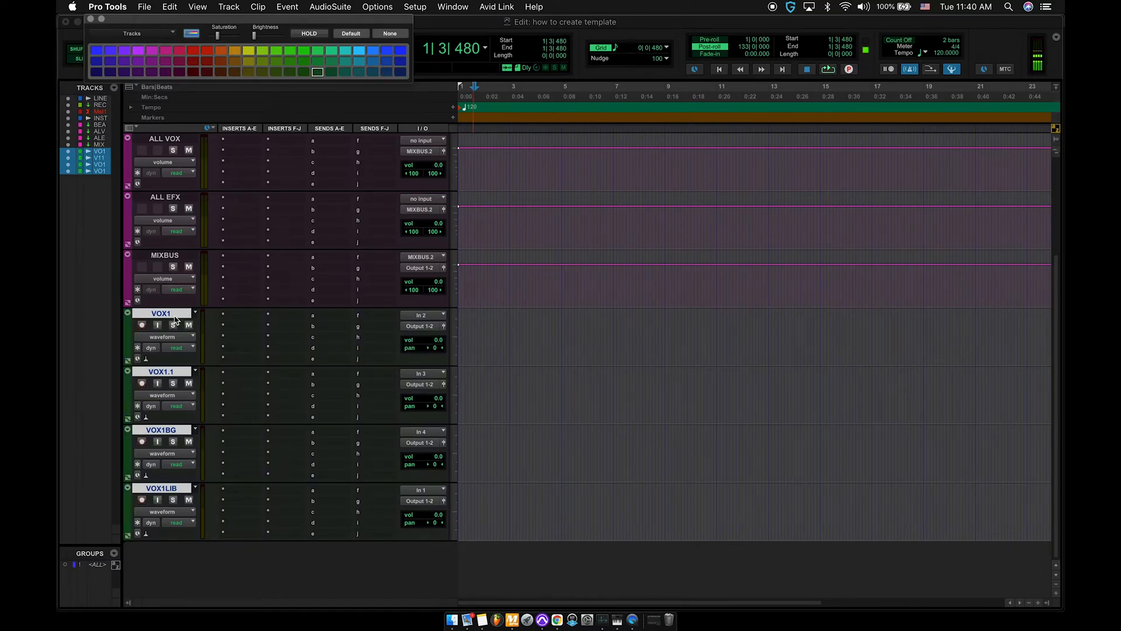
mouse_move(421, 325)
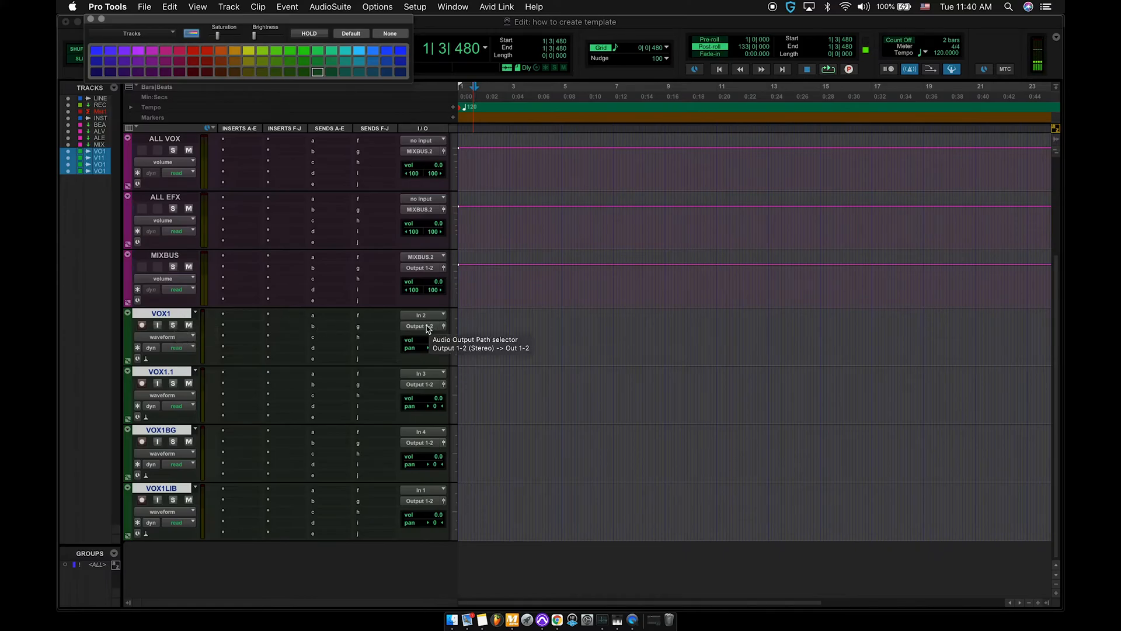
- Send VOX1's output to the ALL VOX bus
click(420, 326)
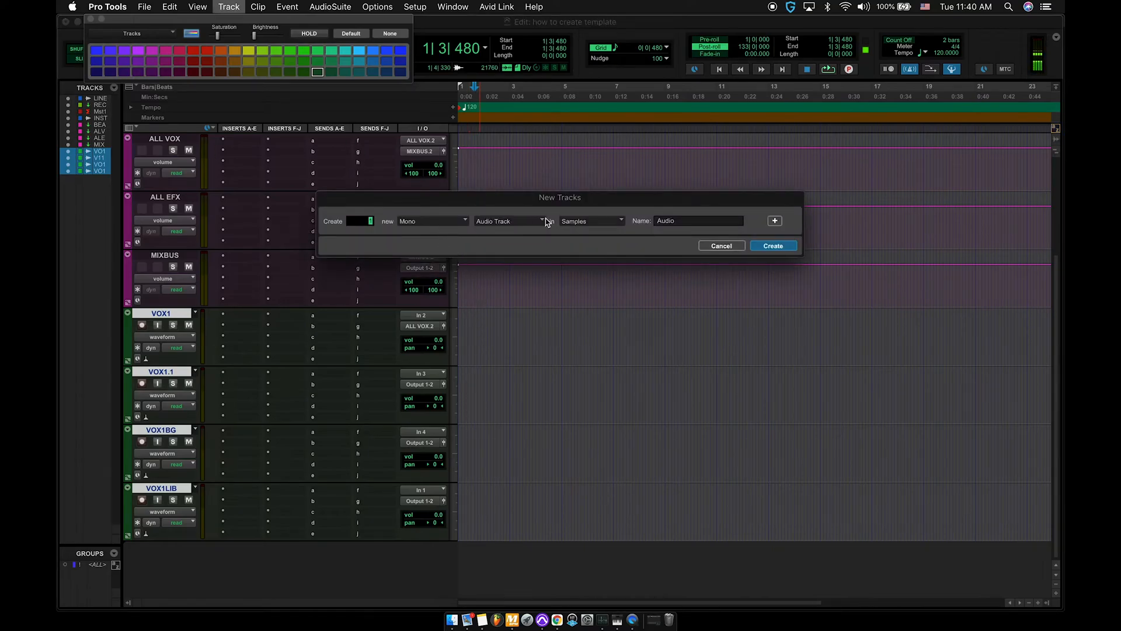
- Create a mono audio track named TRACKING above the vocal tracks
text(TRA)
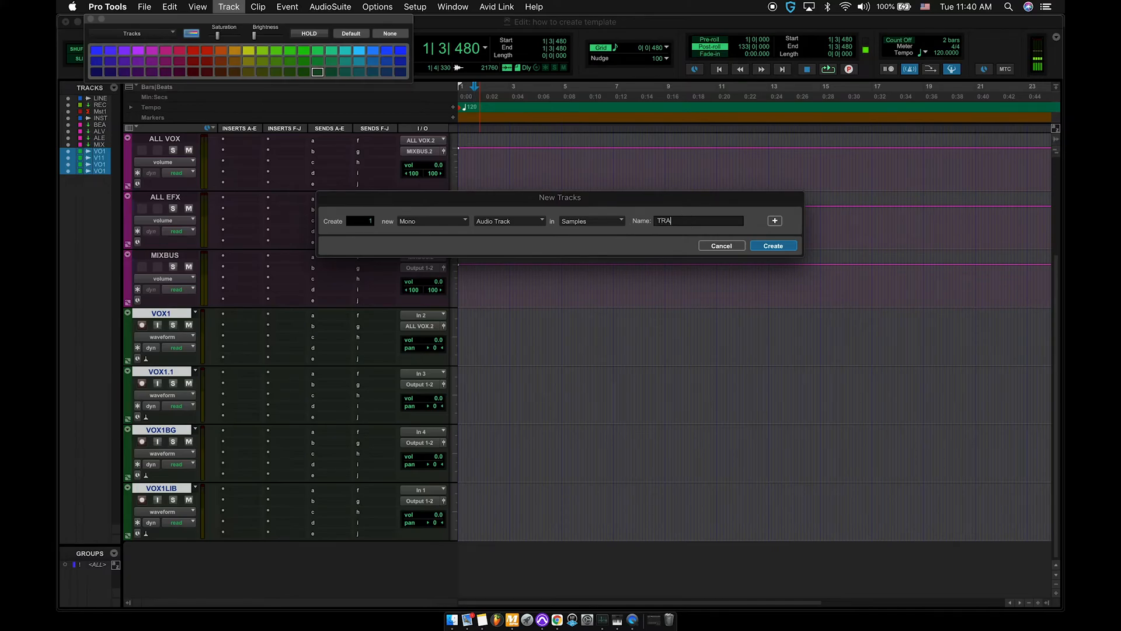
click(772, 246)
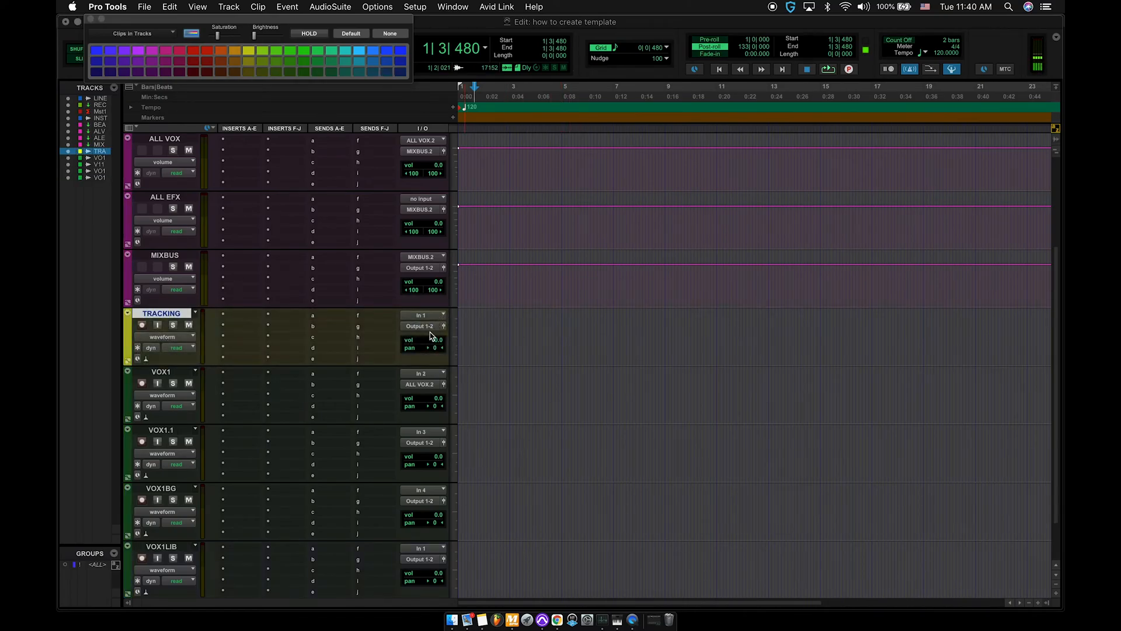
mouse_move(464, 328)
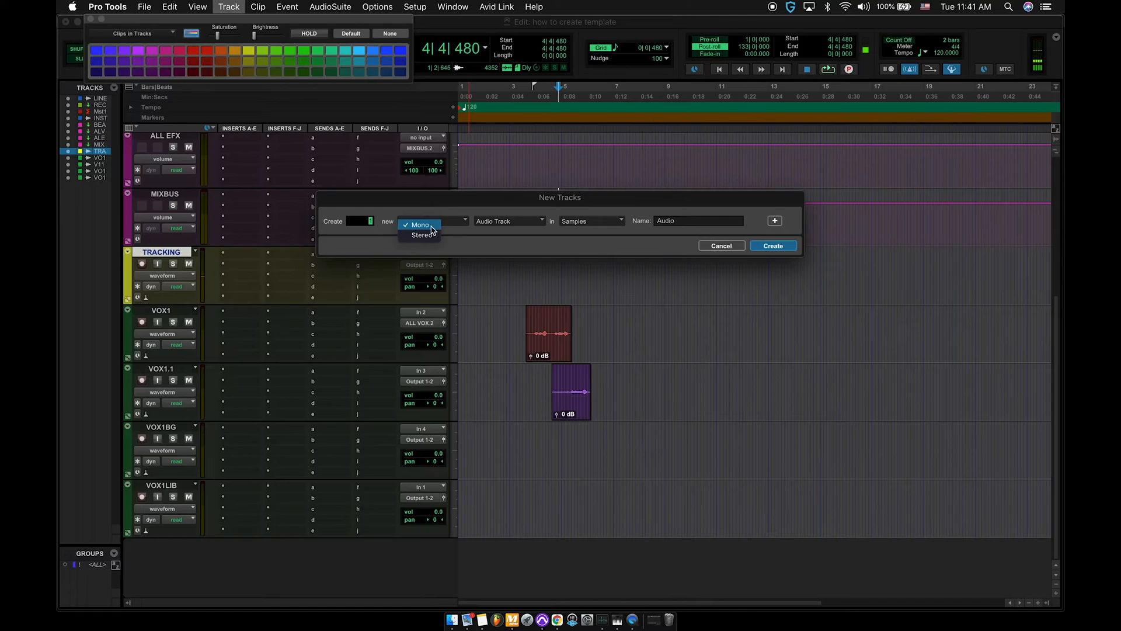
- Create stereo Aux Input tracks to become the DLY, REVERB and COMP auxes
click(419, 225)
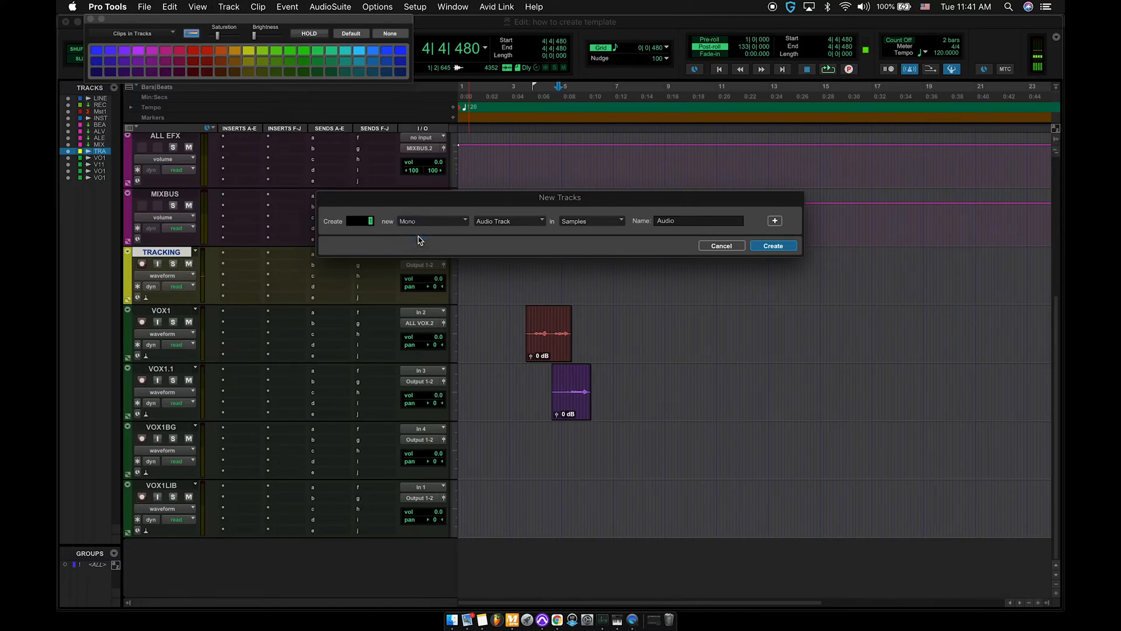
click(431, 220)
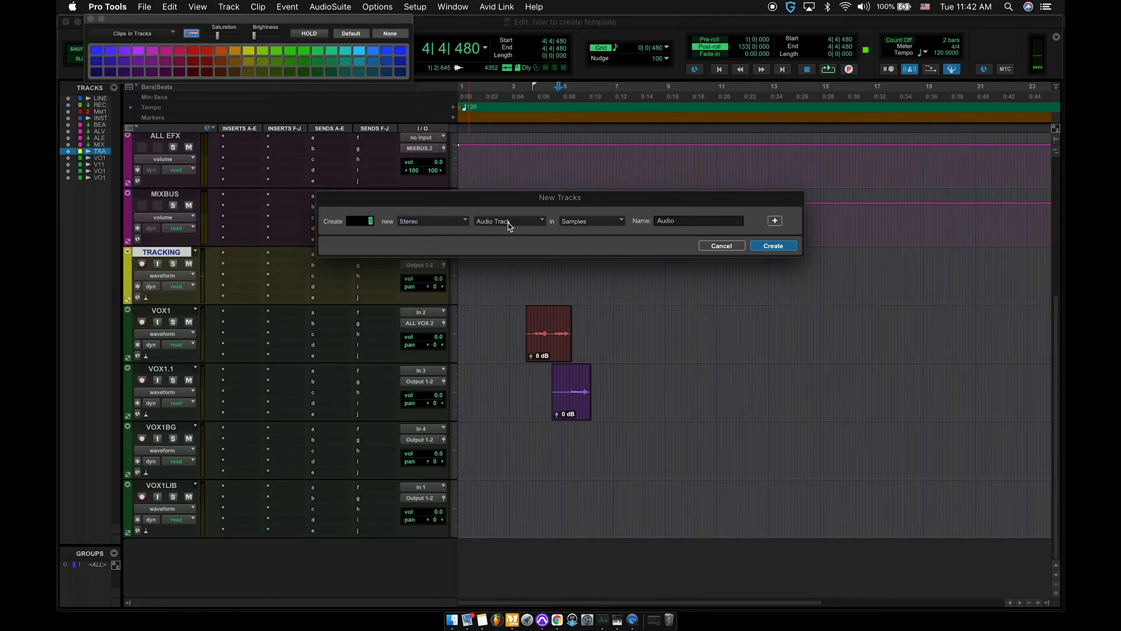
click(507, 220)
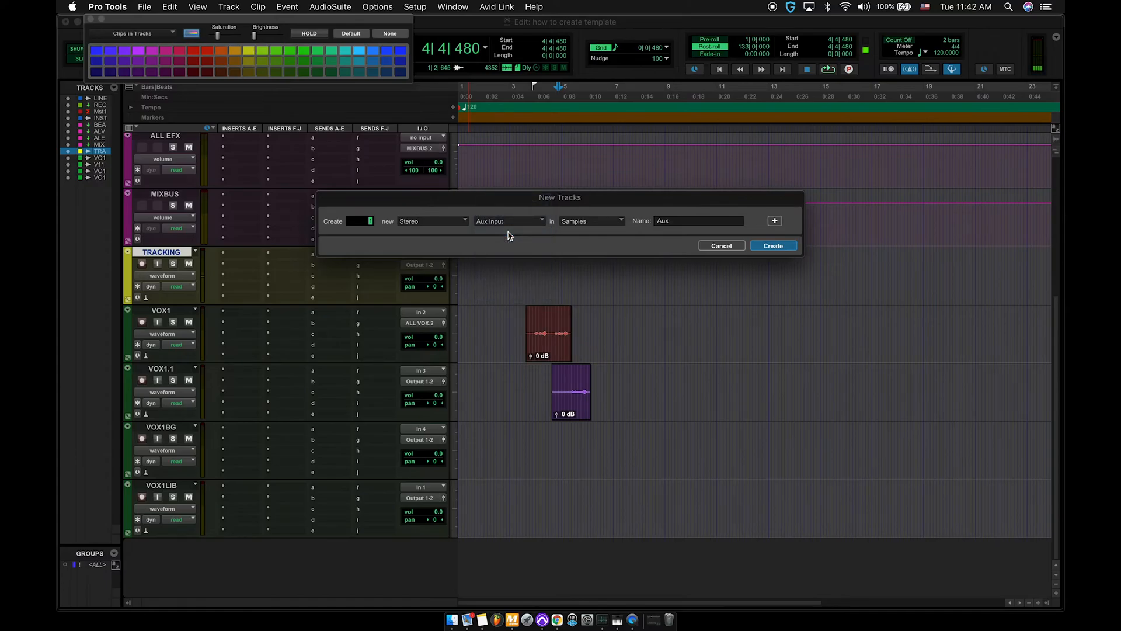
mouse_move(391, 210)
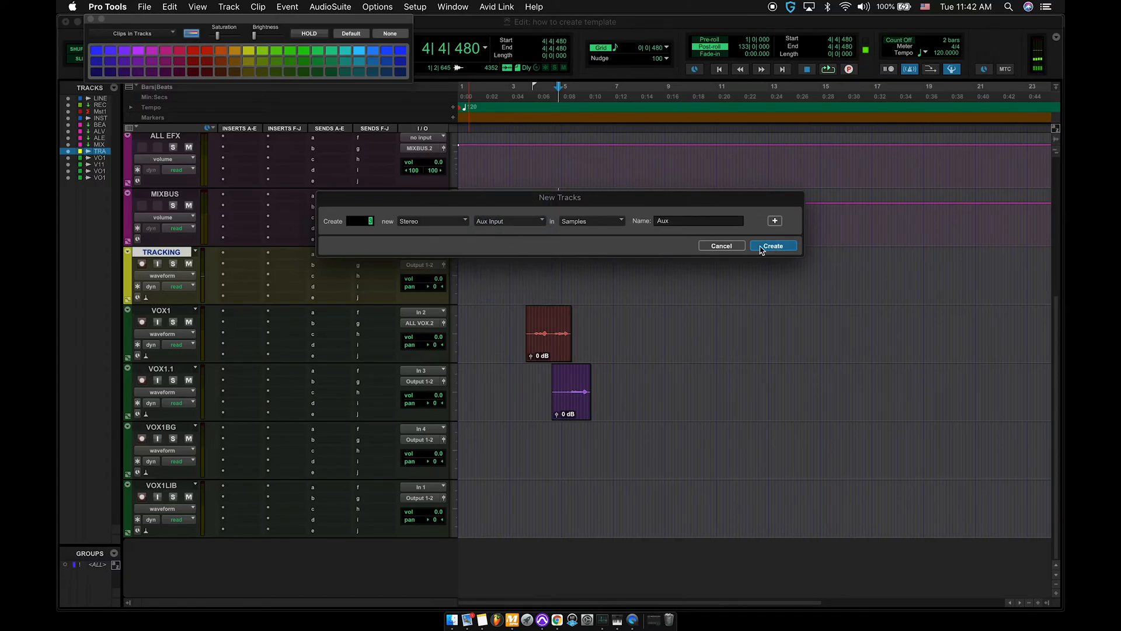
click(773, 246)
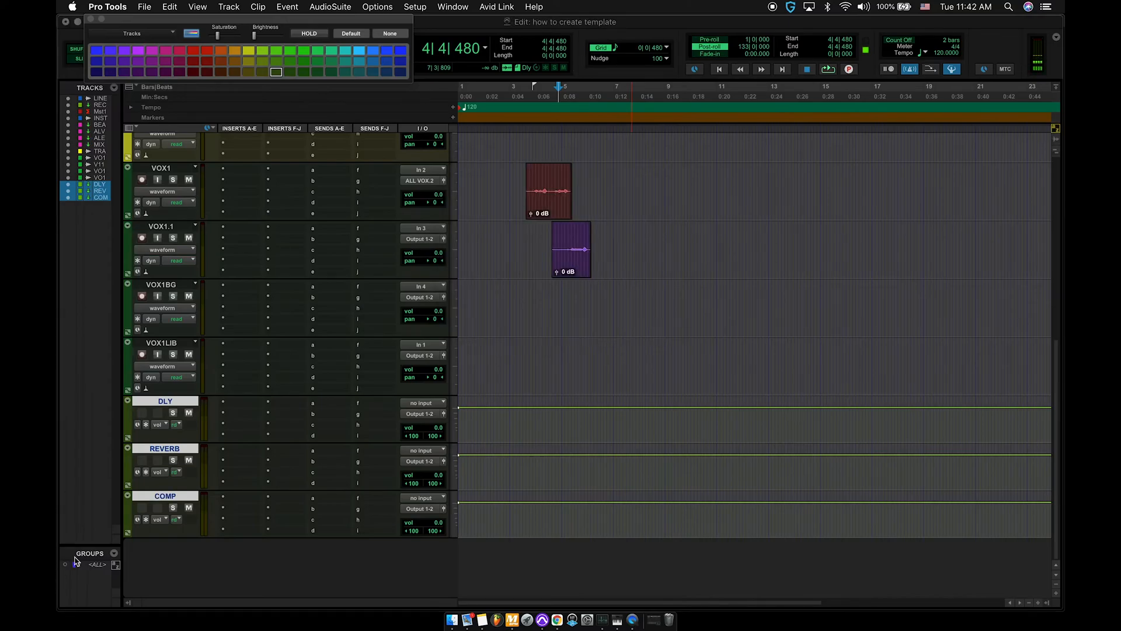
- Insert ModDelay III on DLY and D-Verb on REVERB, routing REVERB's output to ALL EFX
click(242, 471)
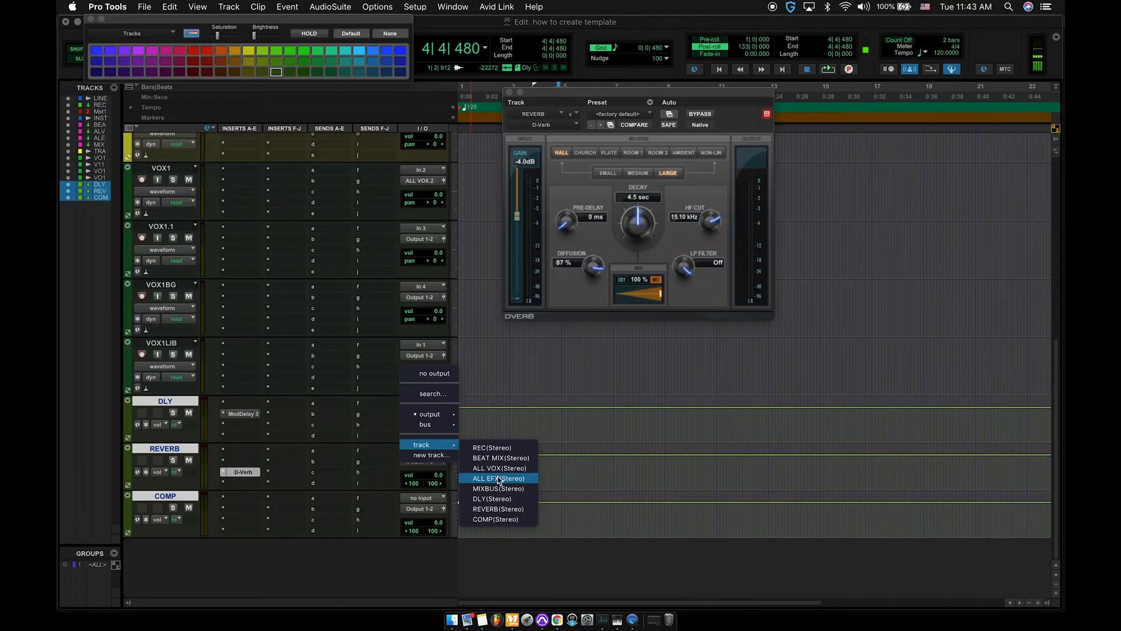
click(497, 478)
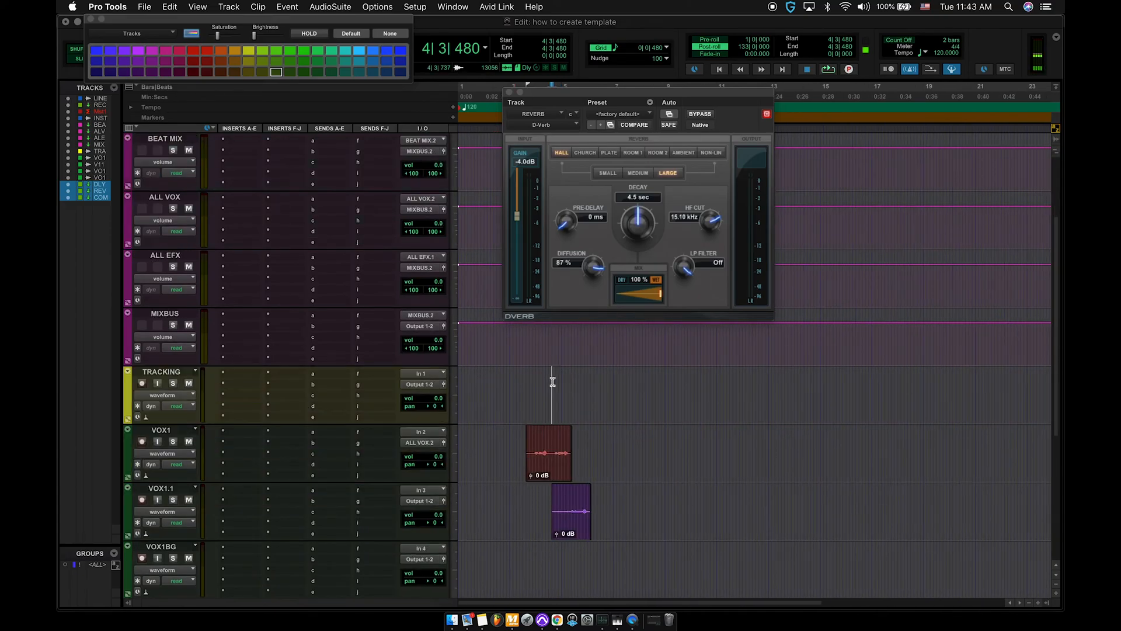
- Add send A from VOX1 to DLY and from VOX1.1 to REVERB
click(312, 373)
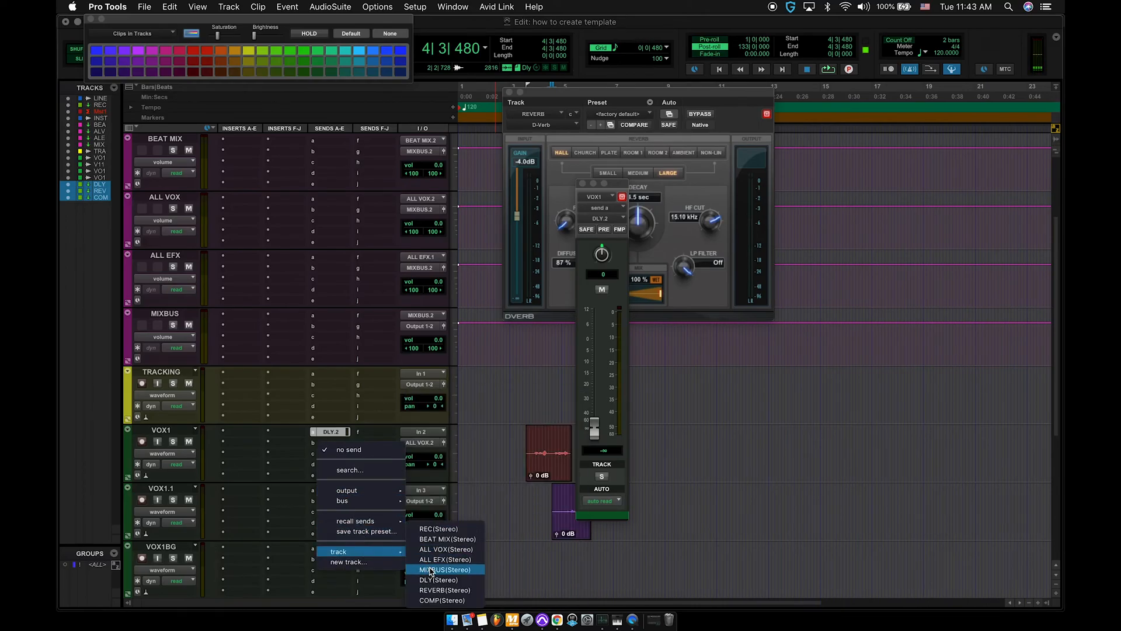
click(443, 569)
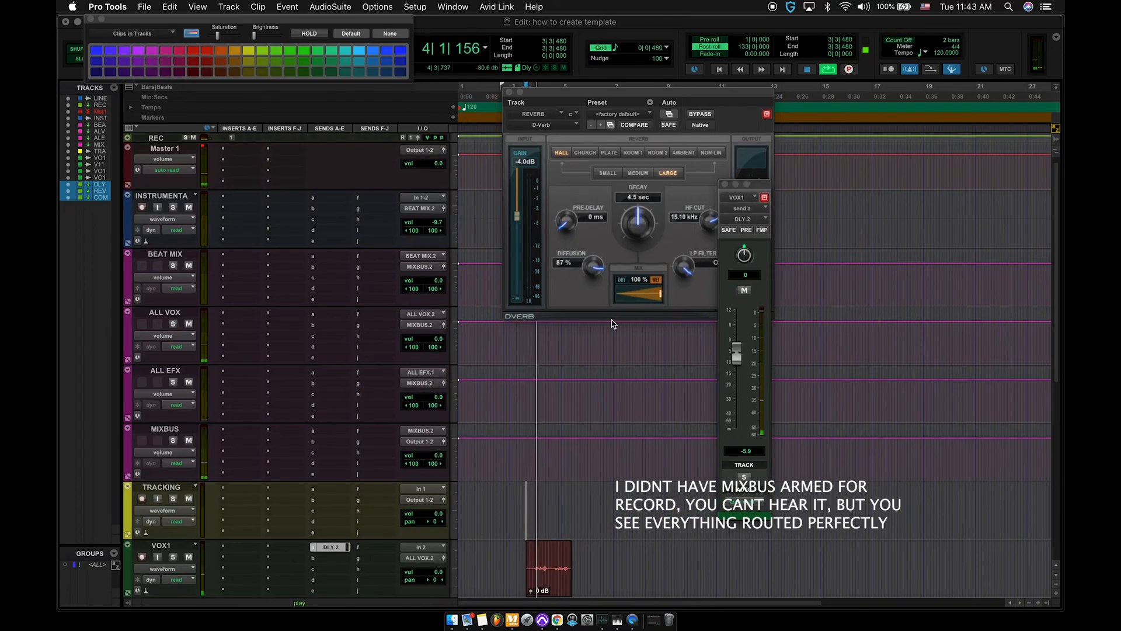
- Lower VOX1's DLY send to about −8 dB and VOX1.1's REVERB send to about −18 dB during playback
scroll(down, 3)
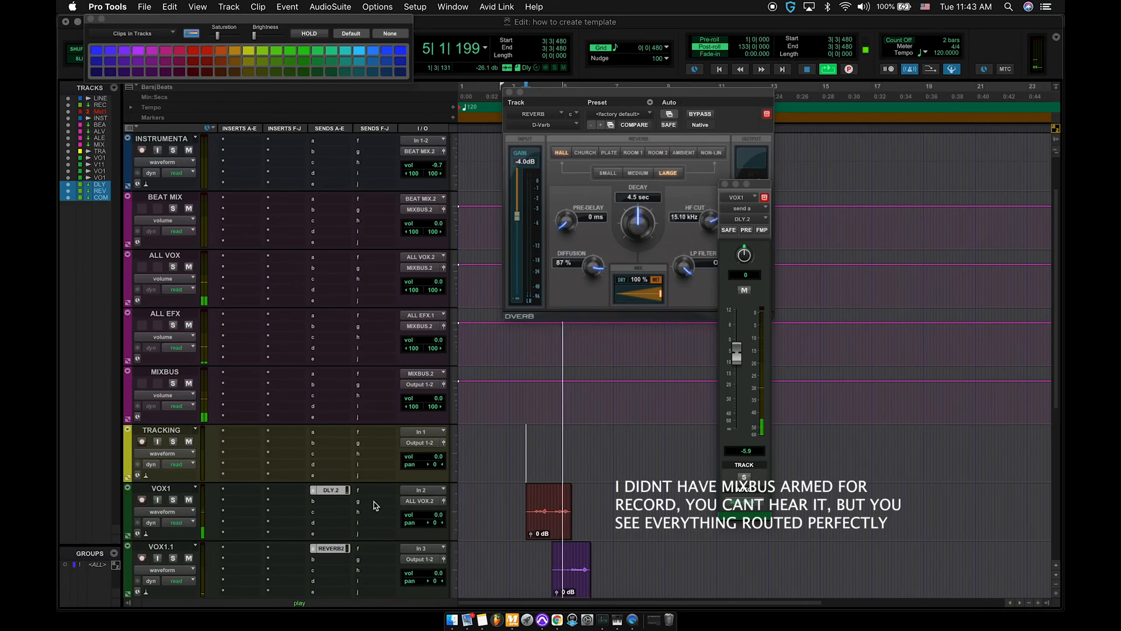
drag(737, 351, 736, 360)
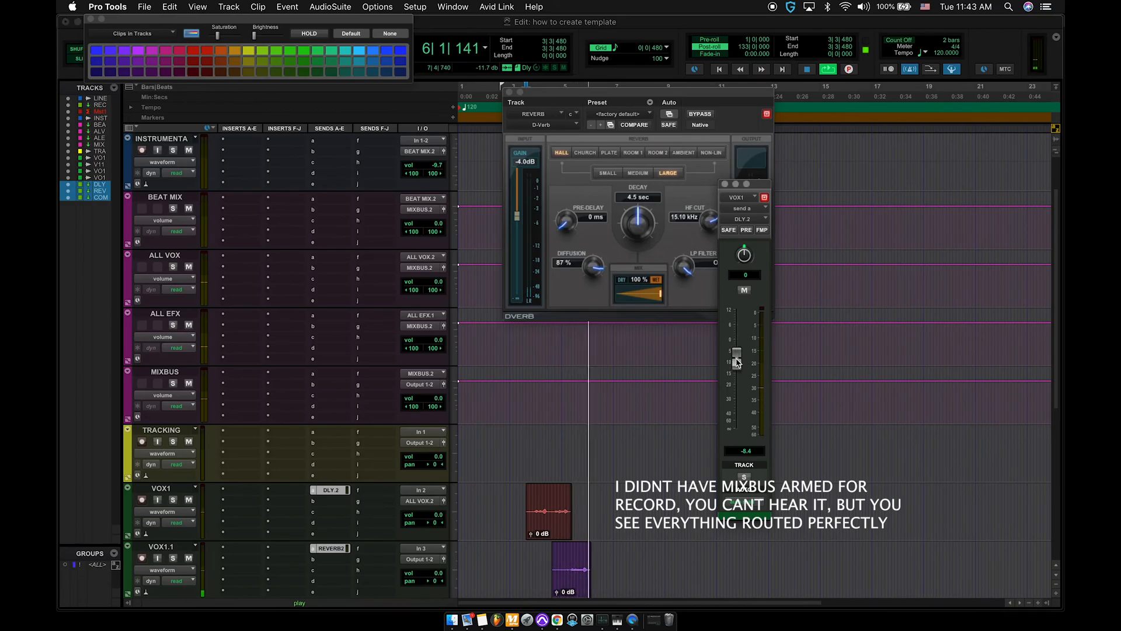
drag(736, 360, 736, 372)
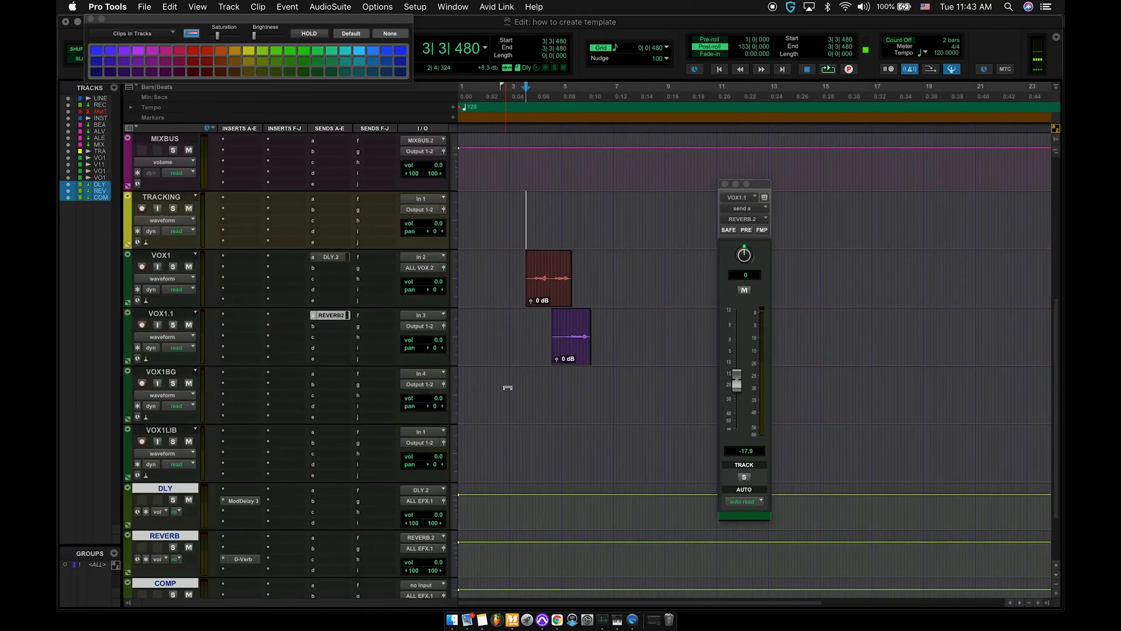
scroll(down, 3)
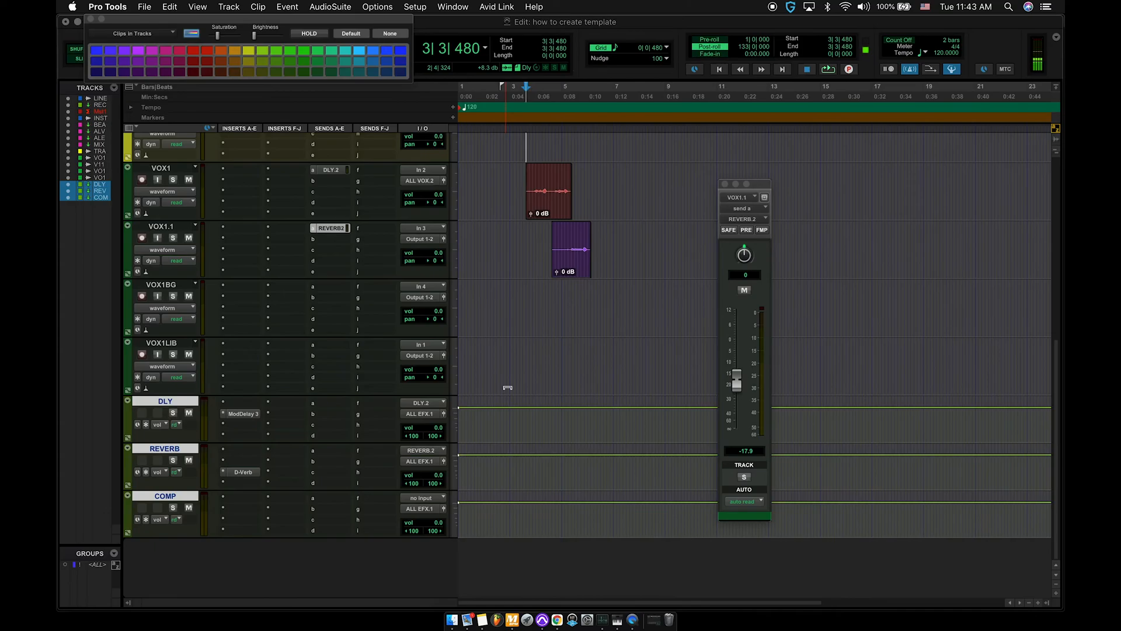